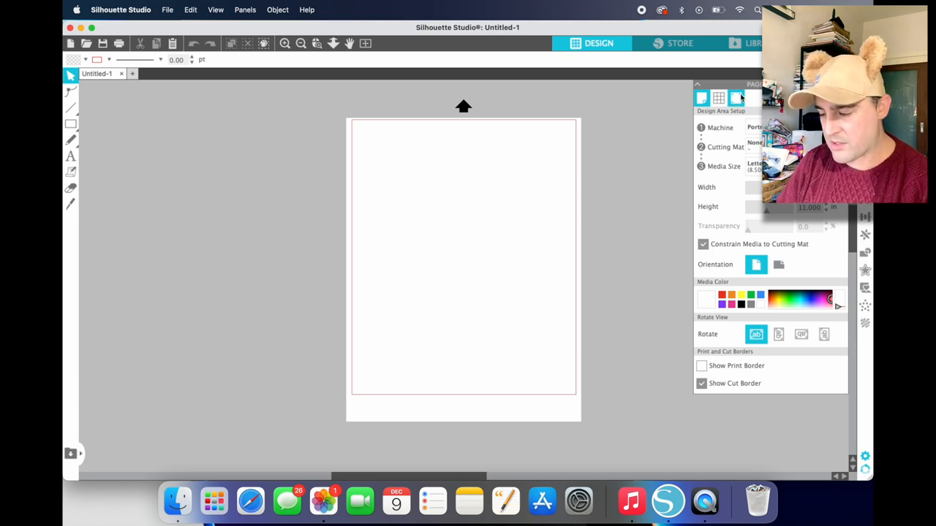
- Turn registration marks on in Page Setup with a 0.5 in inset
left_click(737, 98)
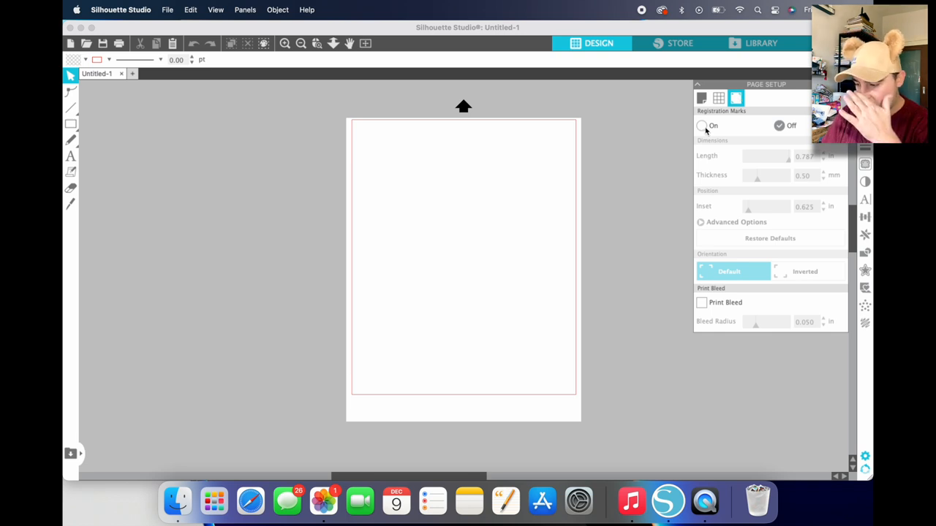
left_click(702, 126)
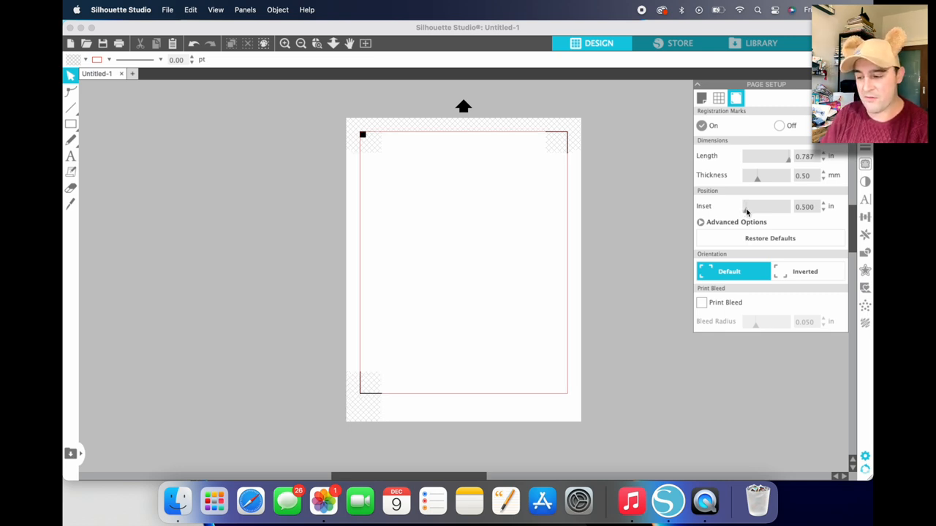
mouse_move(622, 212)
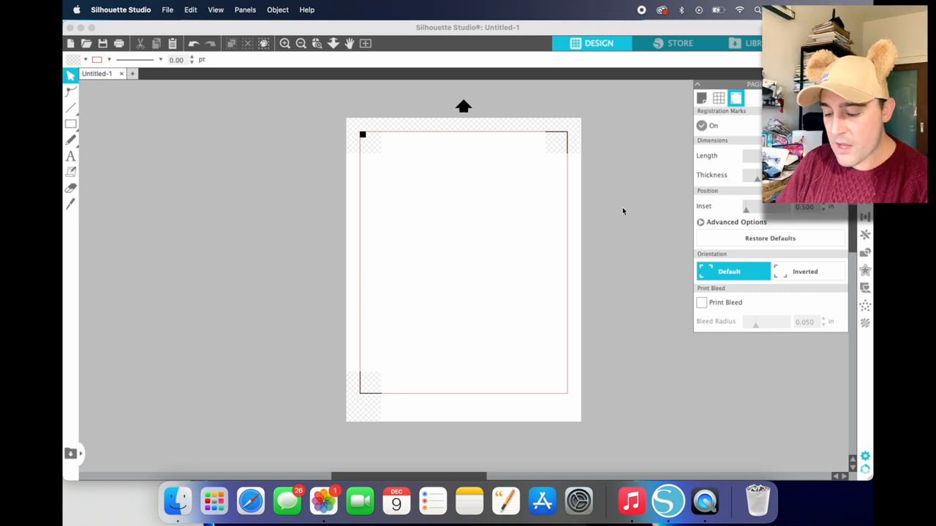
mouse_move(323, 501)
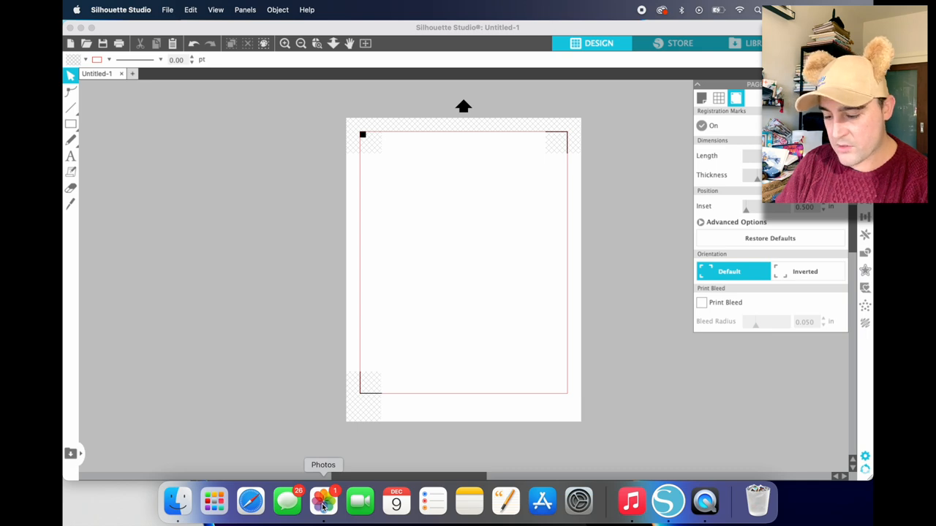
- Browse Favorites in Photos to find the raised-arms family group photo
left_click(323, 502)
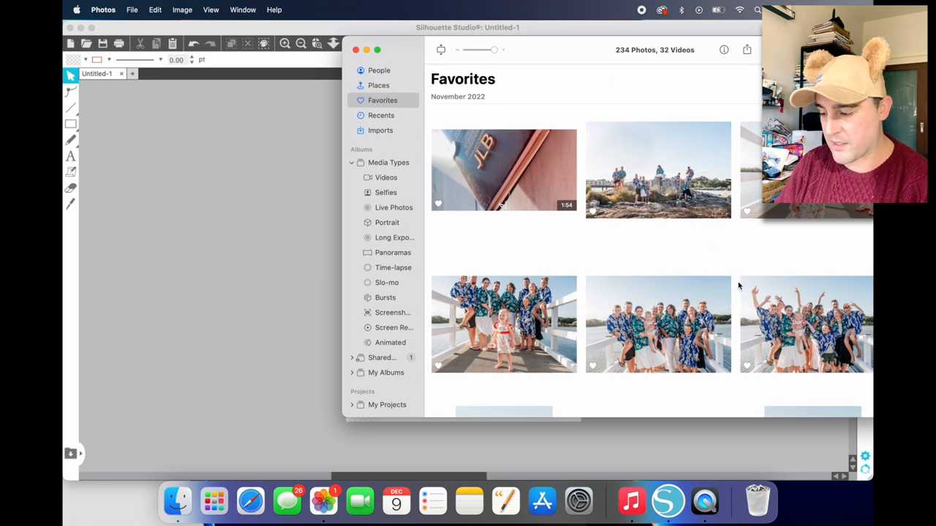
scroll("down", 3)
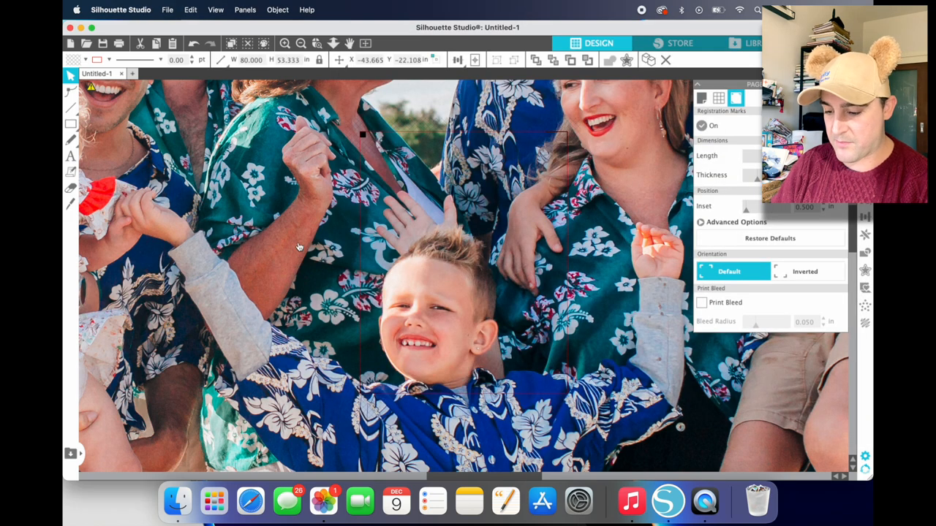
- Scale the imported group photo to 6 by 4 inches and move it onto the top of the page
left_click_drag(298, 247, 461, 406)
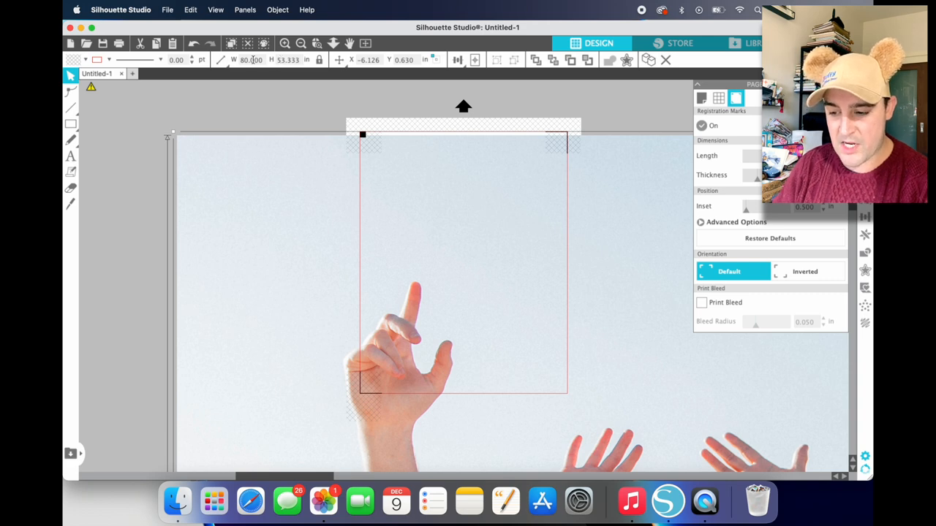
triple_click(249, 59)
type("6.000")
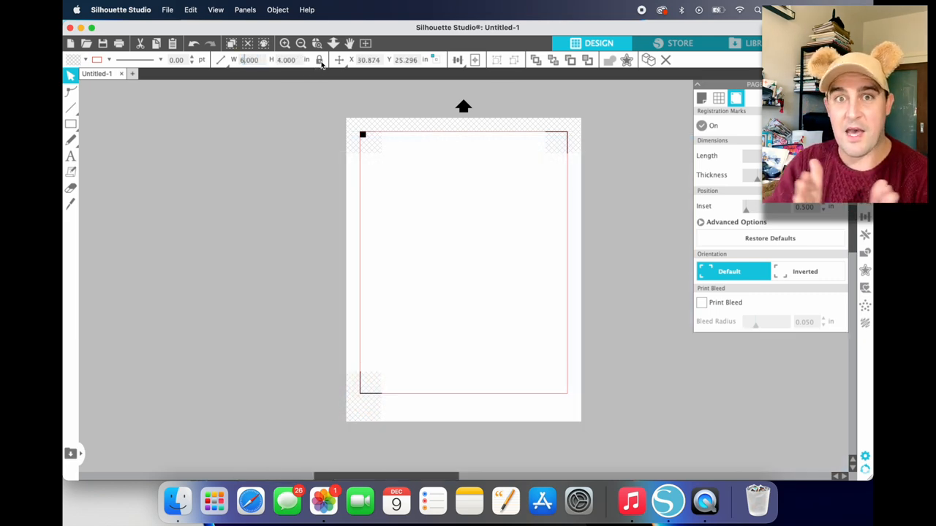
mouse_move(319, 60)
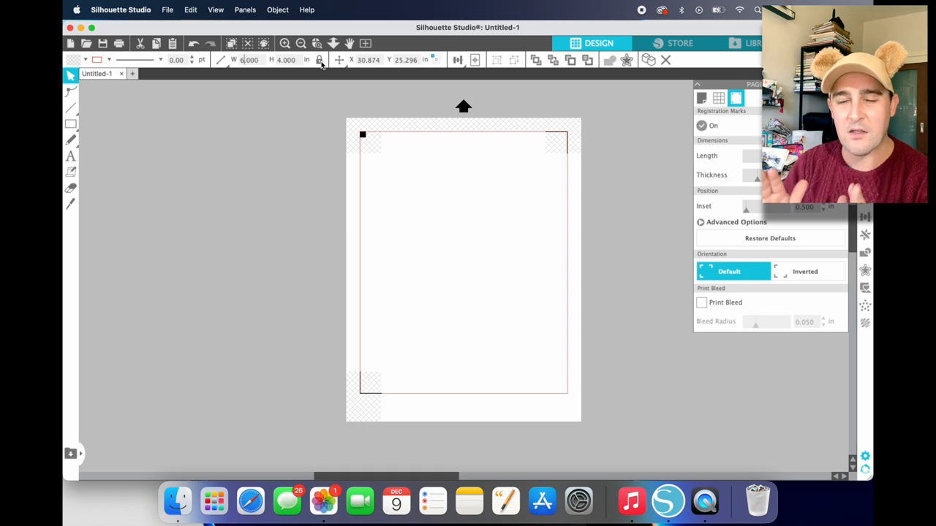
mouse_move(324, 70)
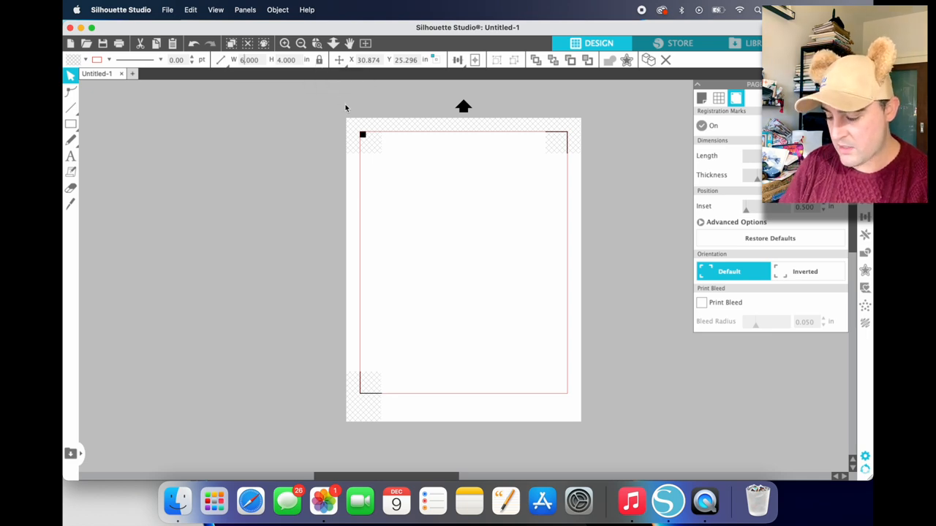
mouse_move(397, 196)
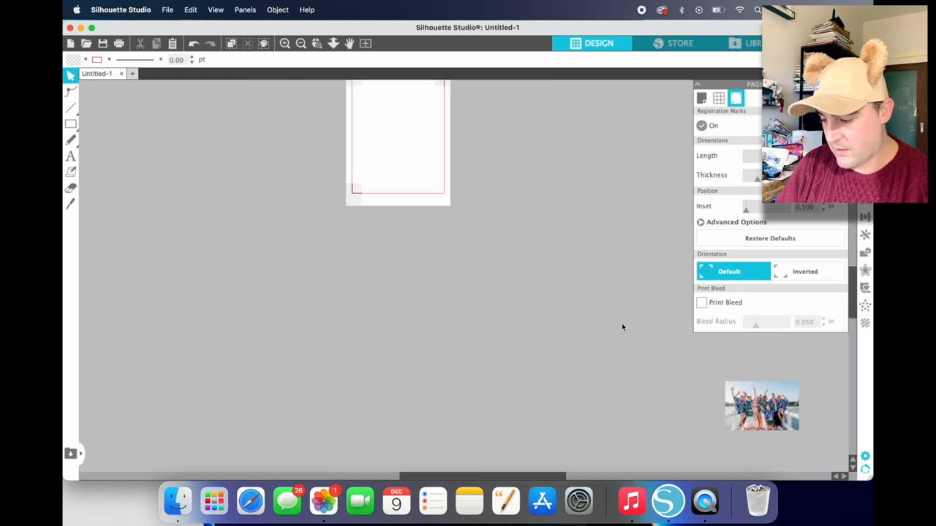
left_click_drag(760, 405, 397, 165)
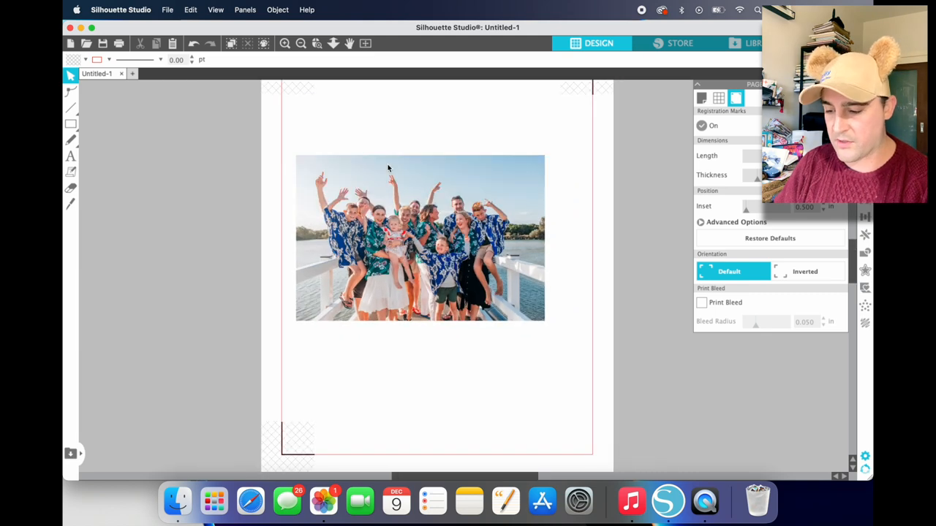
left_click(417, 219)
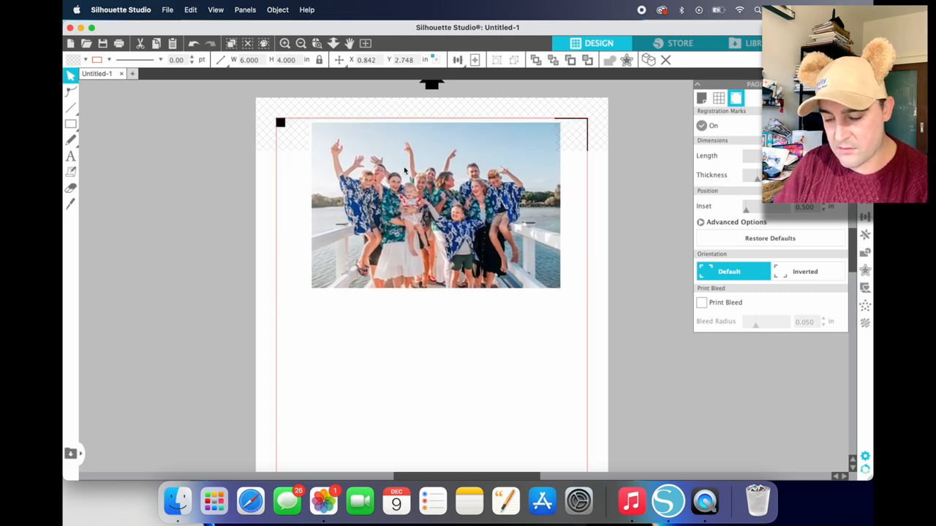
- Nudge and resize the group photo toward the top-left corner inside the registration marks
left_click_drag(436, 205, 421, 235)
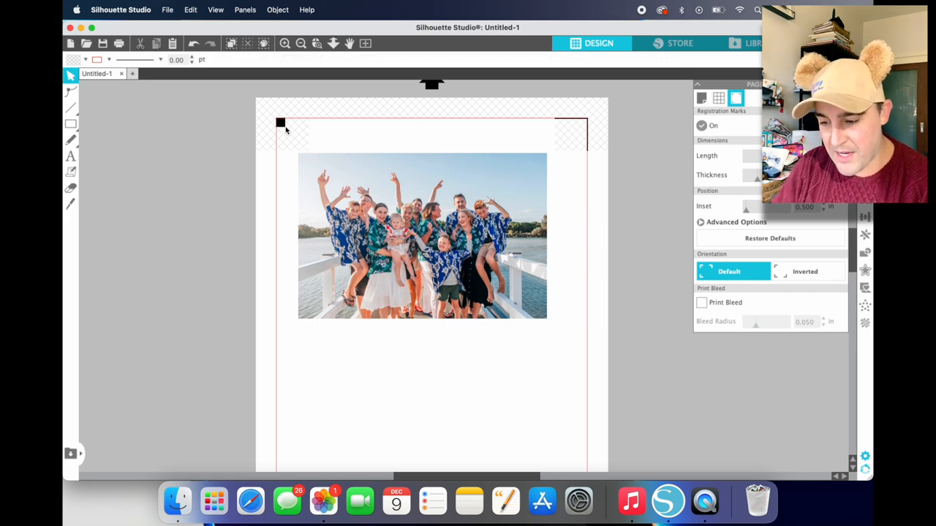
mouse_move(299, 145)
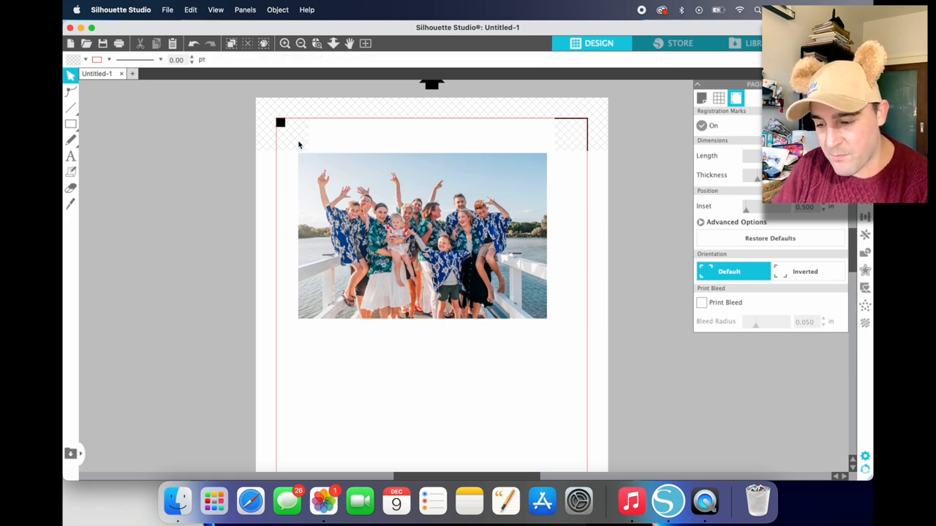
mouse_move(313, 144)
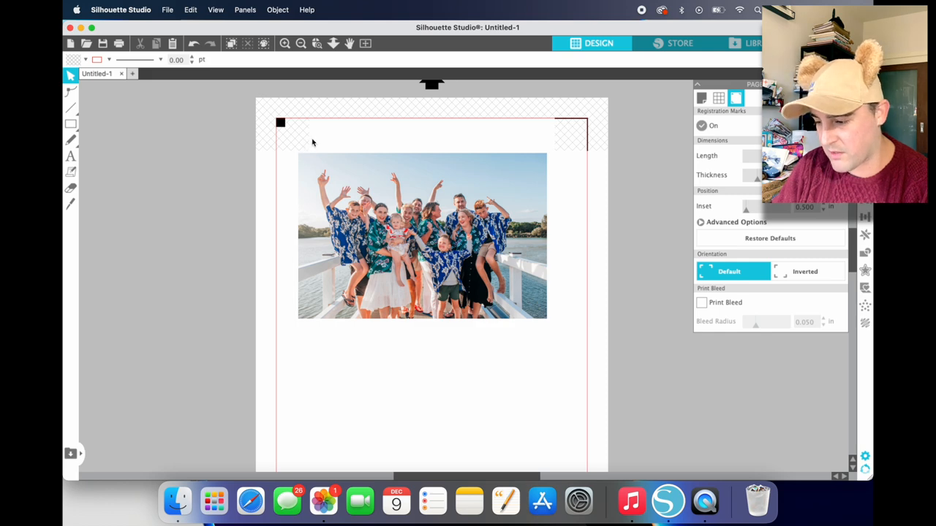
mouse_move(449, 190)
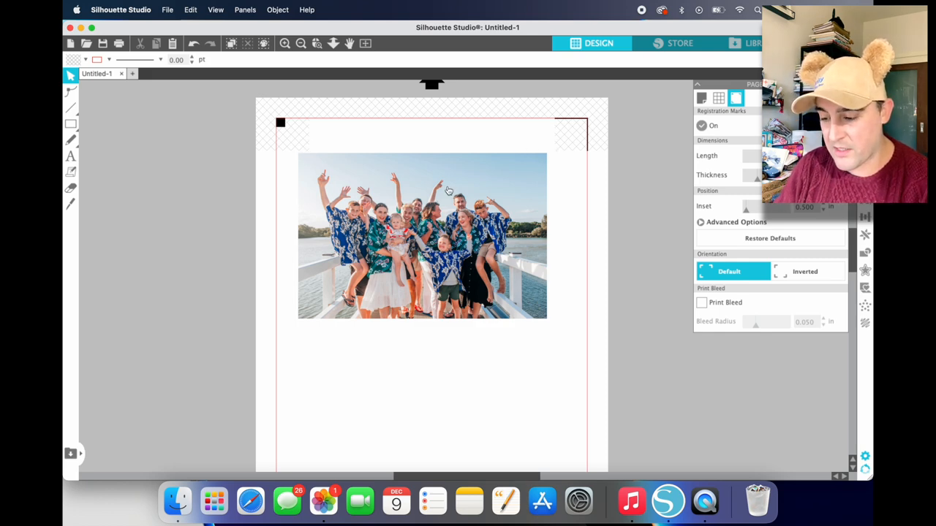
left_click(421, 236)
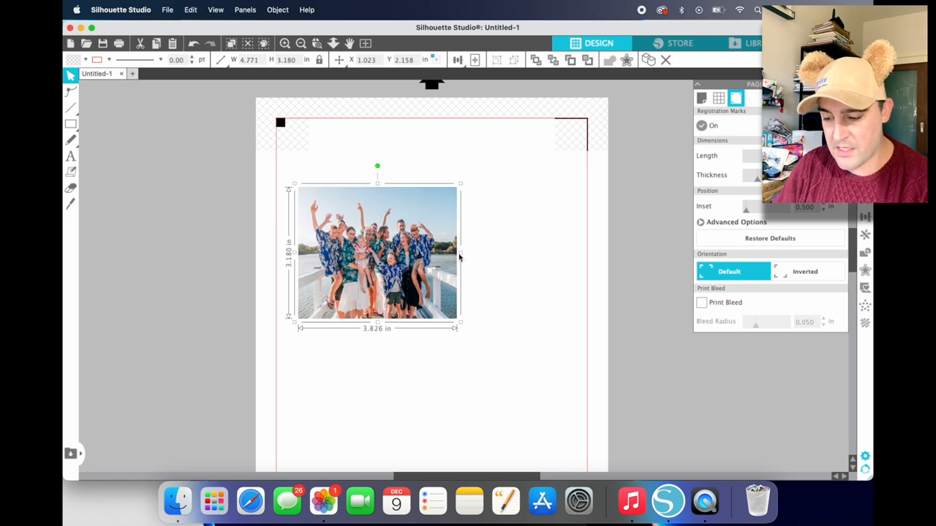
left_click_drag(461, 252, 522, 252)
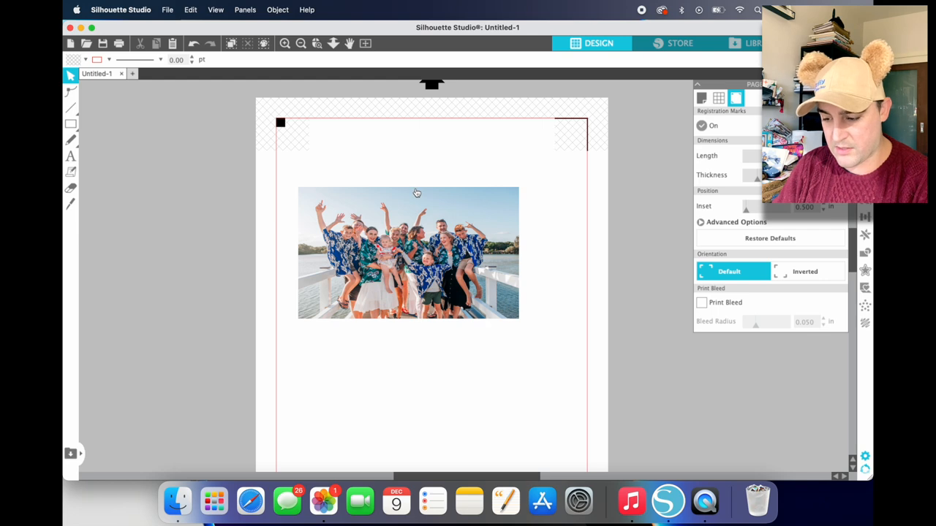
left_click(408, 251)
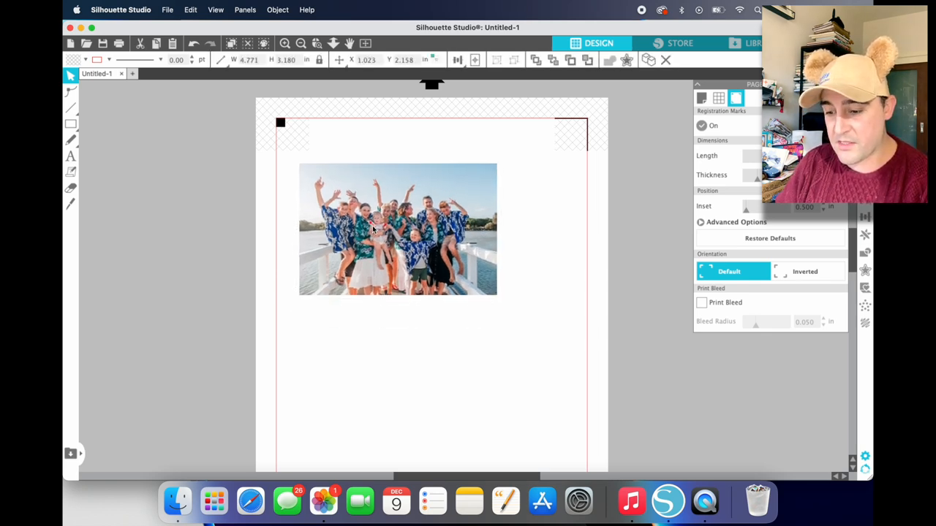
left_click(398, 228)
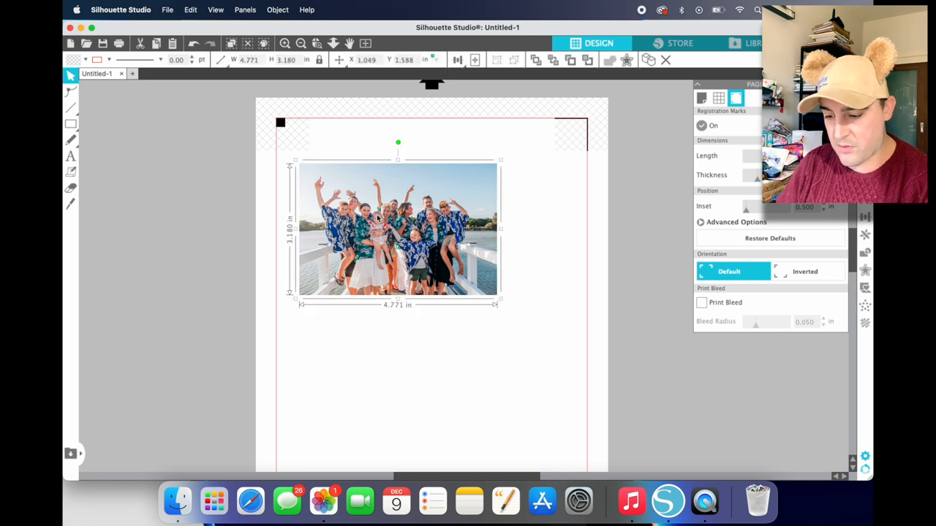
left_click_drag(397, 228, 386, 216)
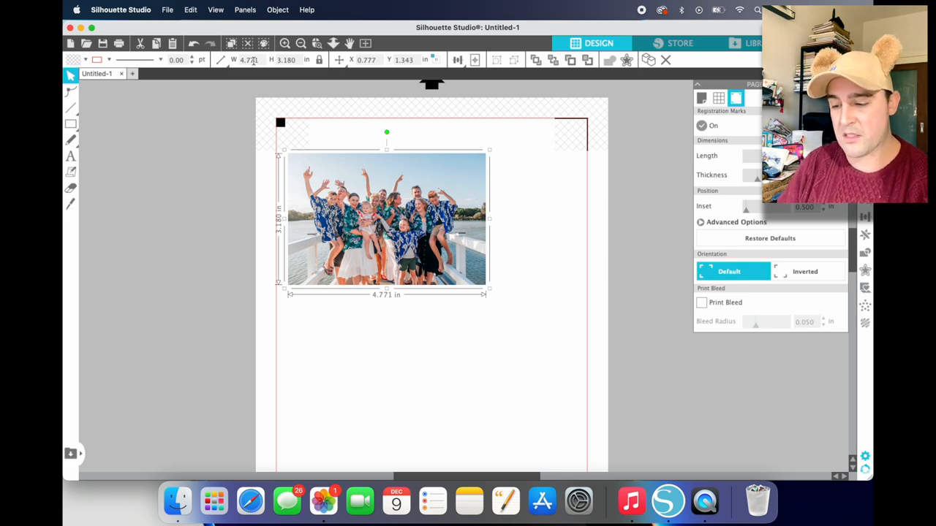
- Set the group photo width to 4 inches, giving about 4 by 2.67 inches
triple_click(248, 60)
type("4.000")
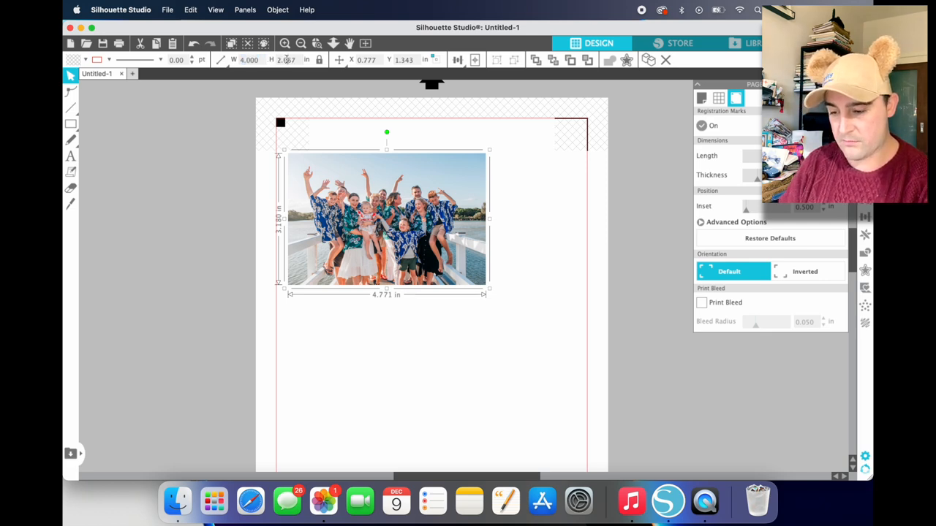
mouse_move(550, 203)
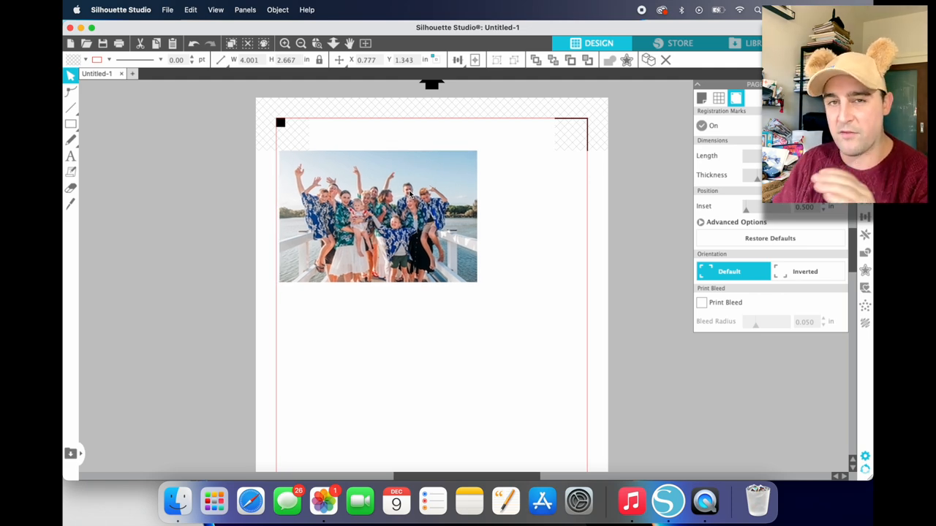
left_click(431, 365)
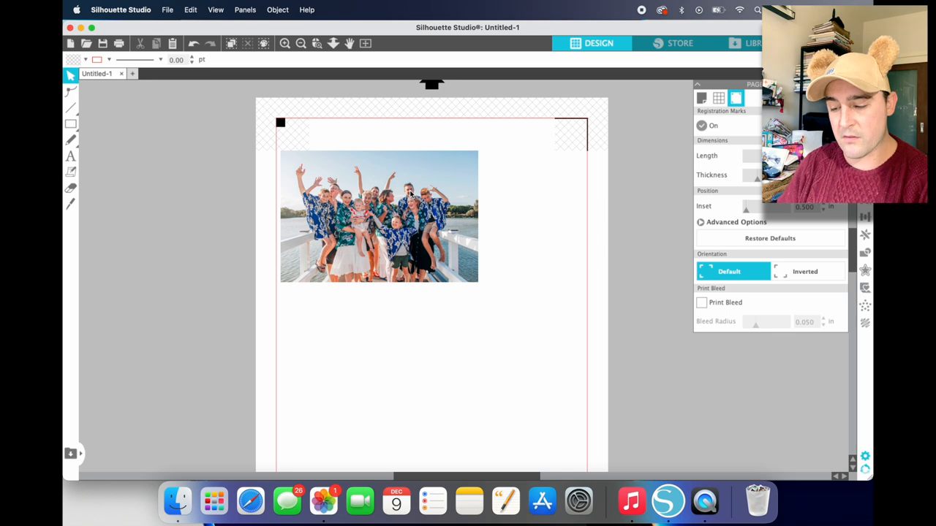
left_click(379, 216)
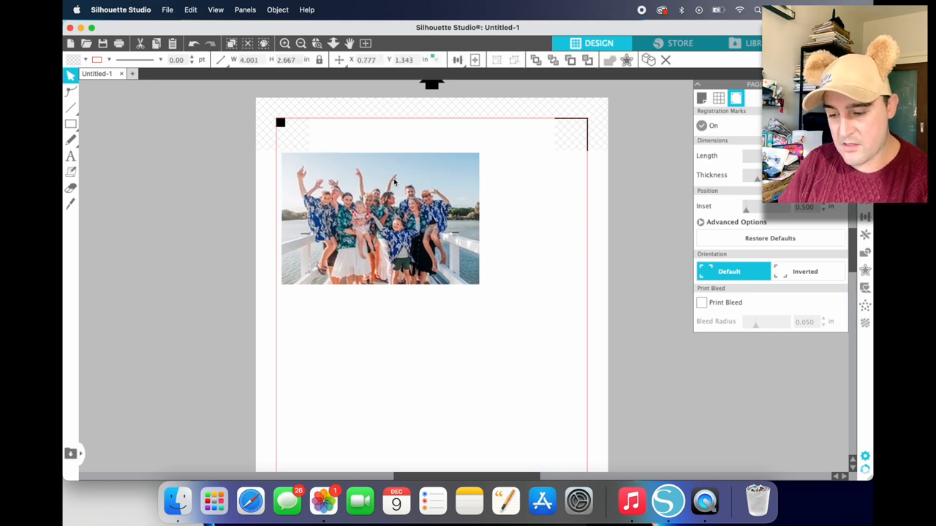
left_click(503, 220)
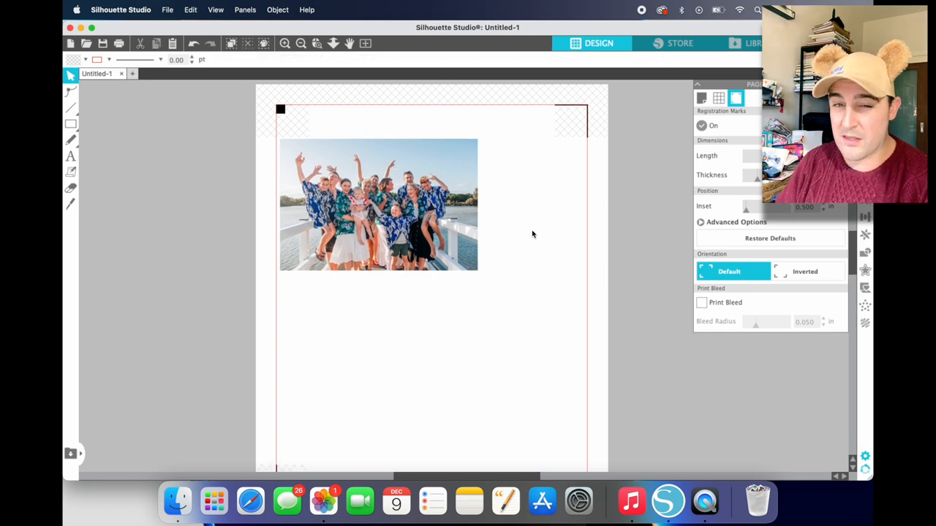
mouse_move(178, 500)
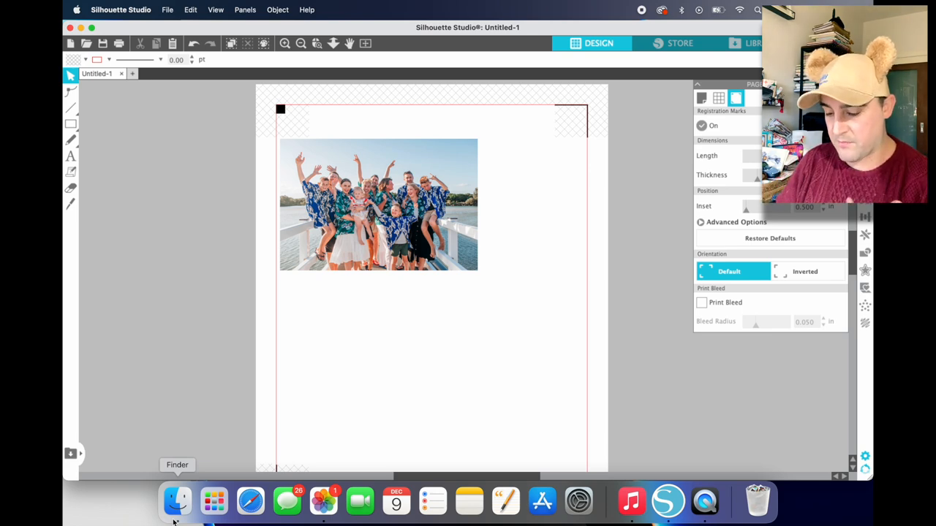
- Pick the four-person pier portrait from Favorites in Photos for the page
left_click(323, 500)
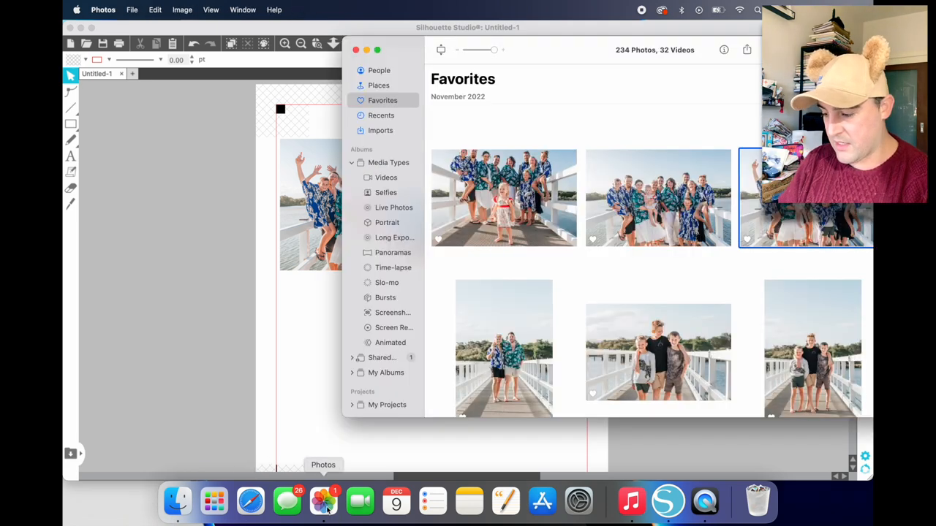
left_click(813, 348)
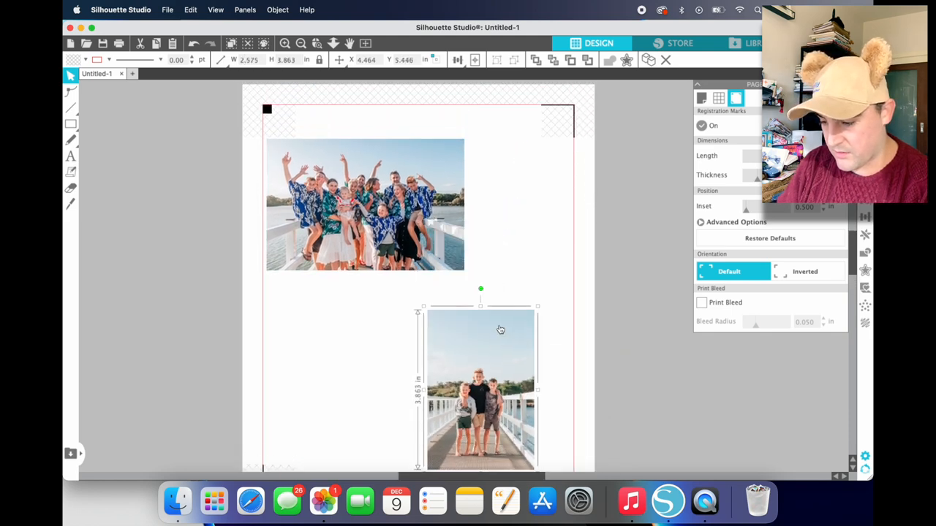
- Place the pier portrait beside the group photo at matching height, width 2.120 in
left_click_drag(480, 388, 518, 219)
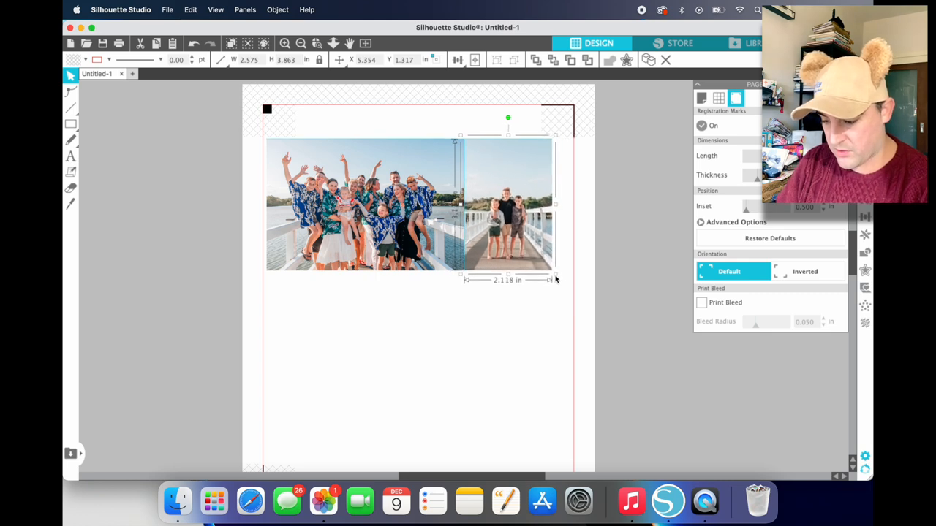
left_click_drag(556, 281, 557, 281)
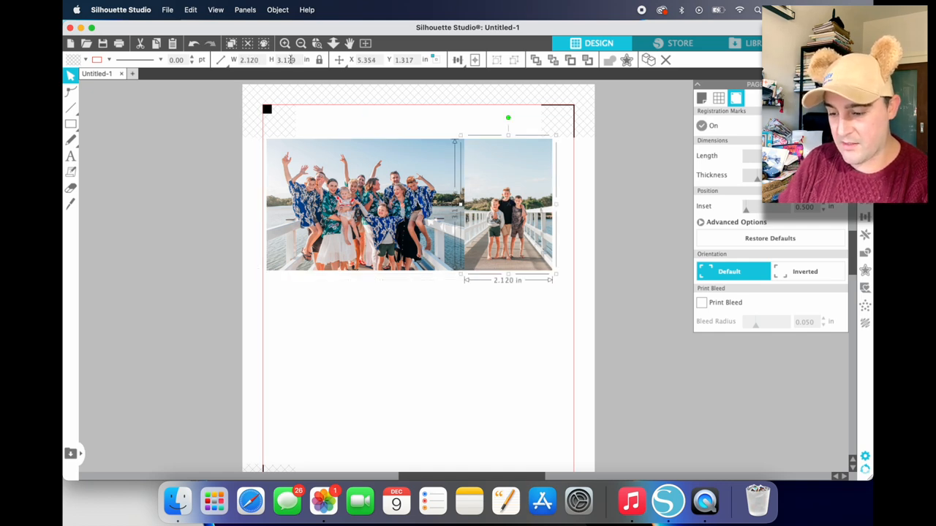
triple_click(285, 59)
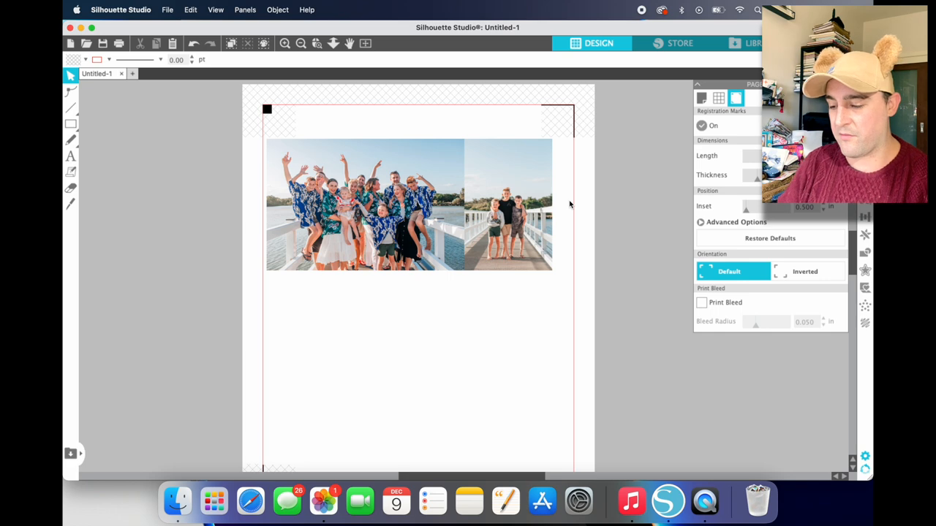
mouse_move(608, 203)
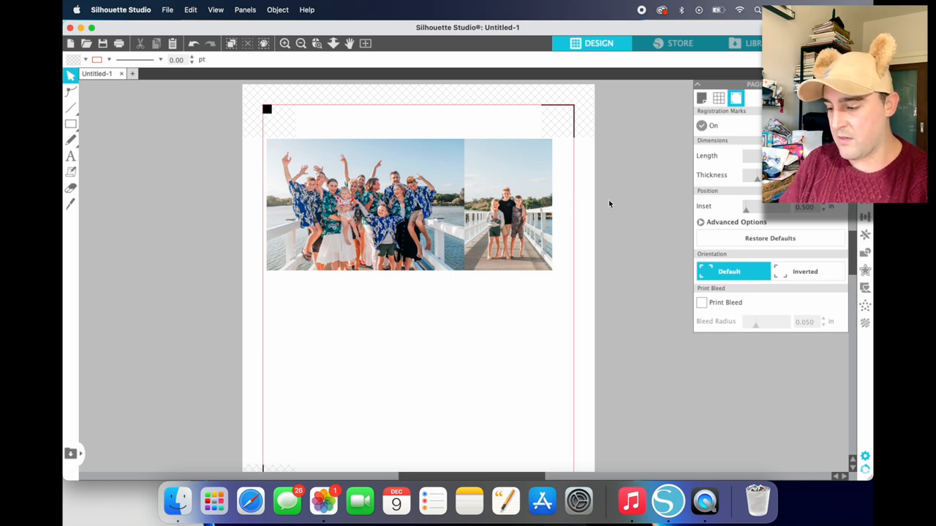
mouse_move(626, 123)
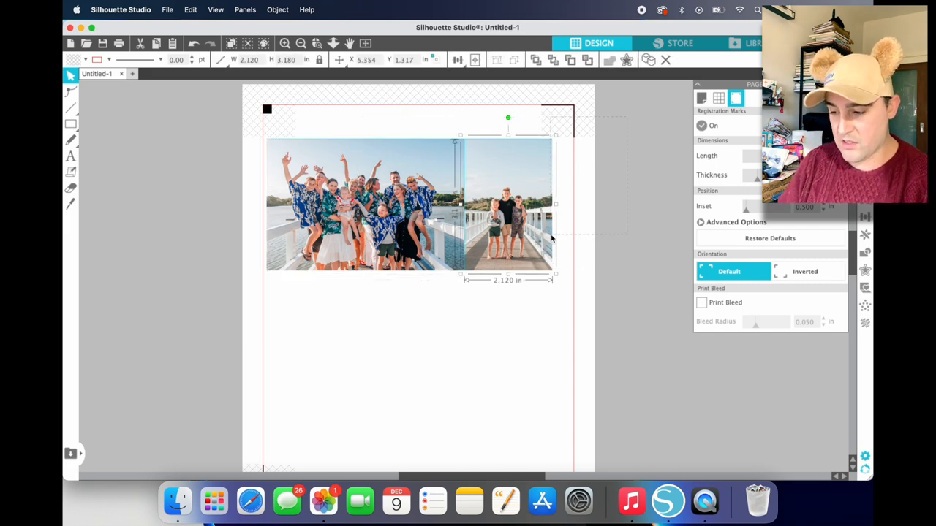
- Move both photos together as one row near the top within the page margins
left_click(612, 130)
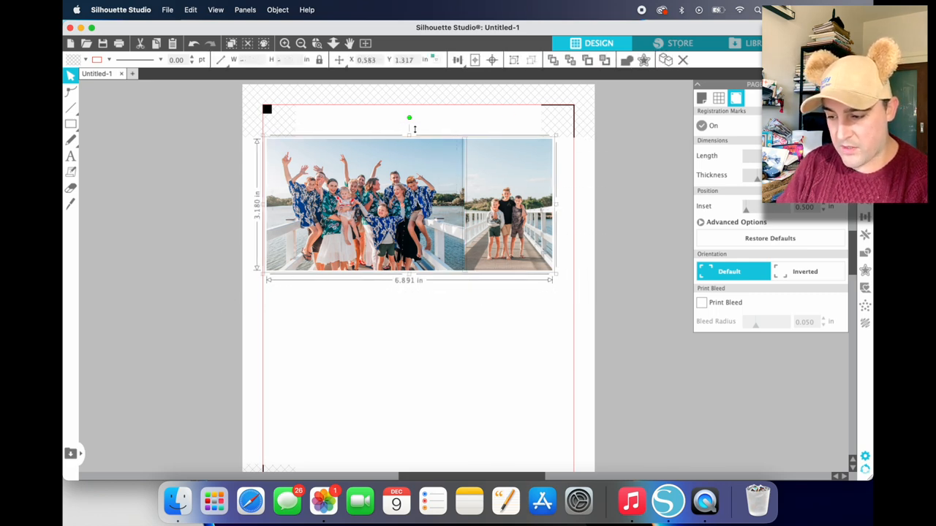
mouse_move(474, 60)
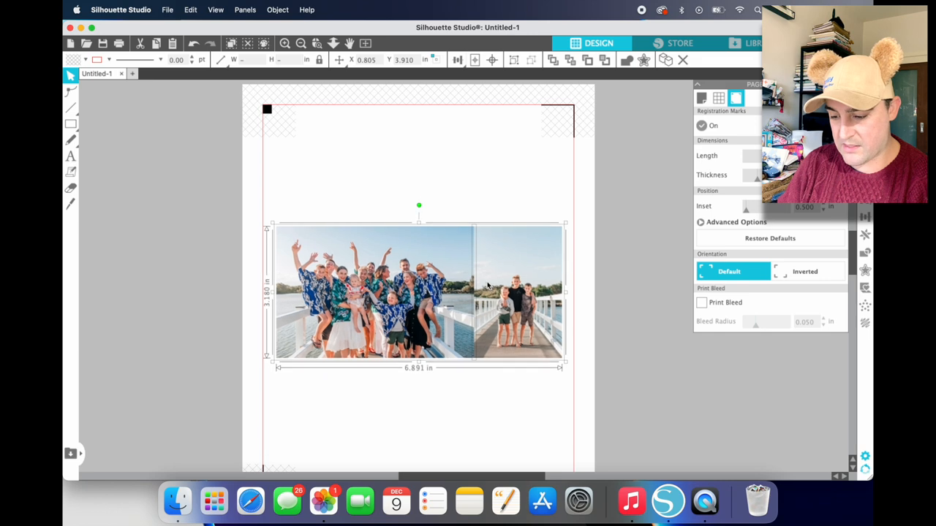
left_click_drag(418, 293, 418, 202)
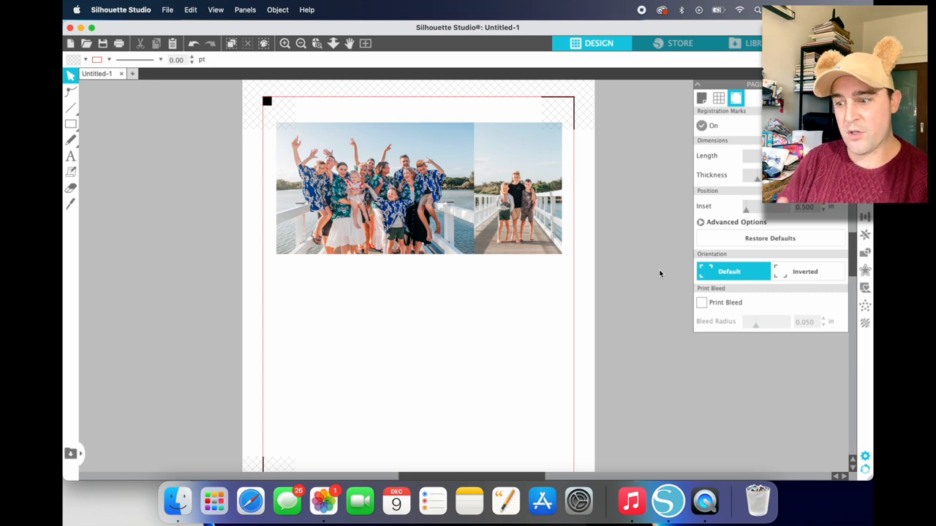
mouse_move(559, 191)
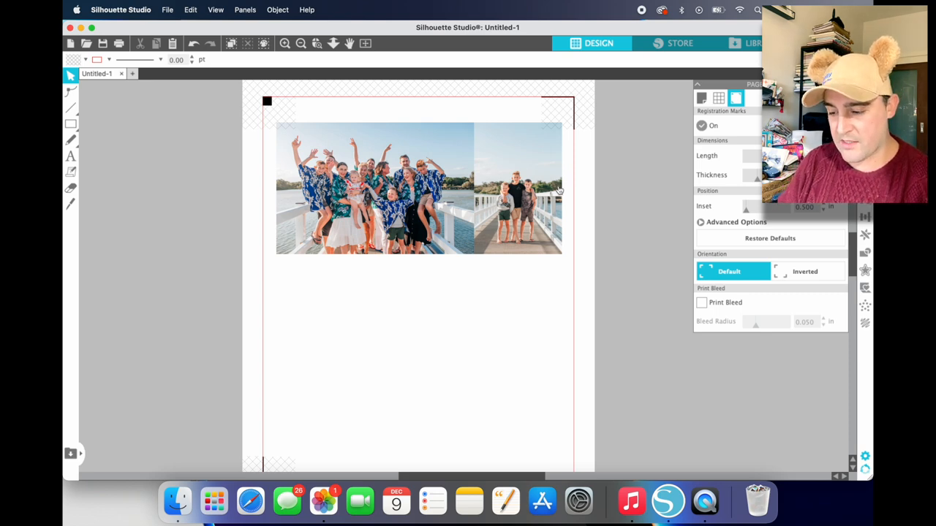
left_click(402, 197)
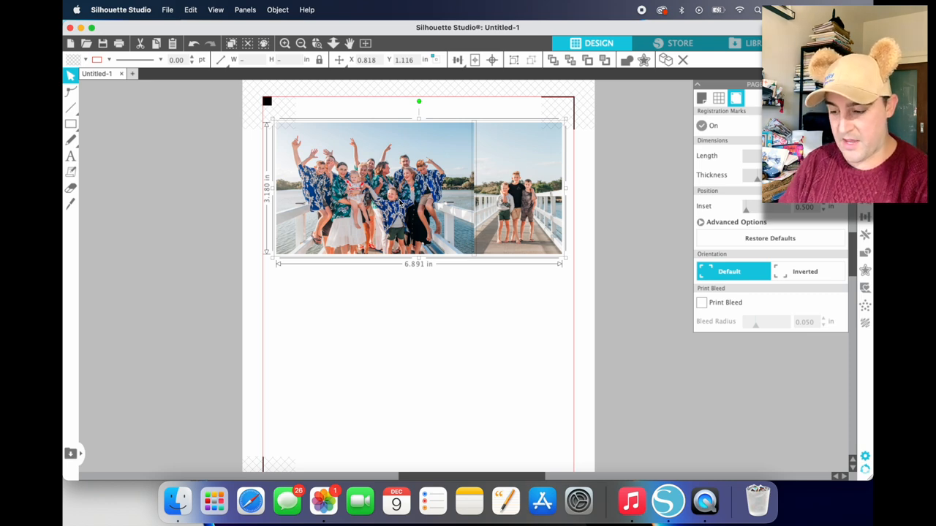
- Option-drag the photo pair downward to duplicate it as a second row
left_click_drag(416, 189, 439, 205)
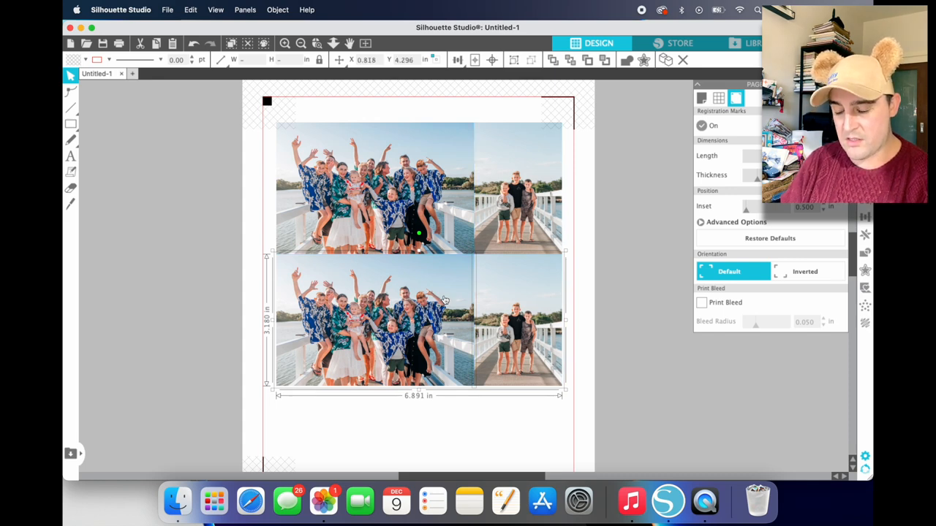
mouse_move(492, 272)
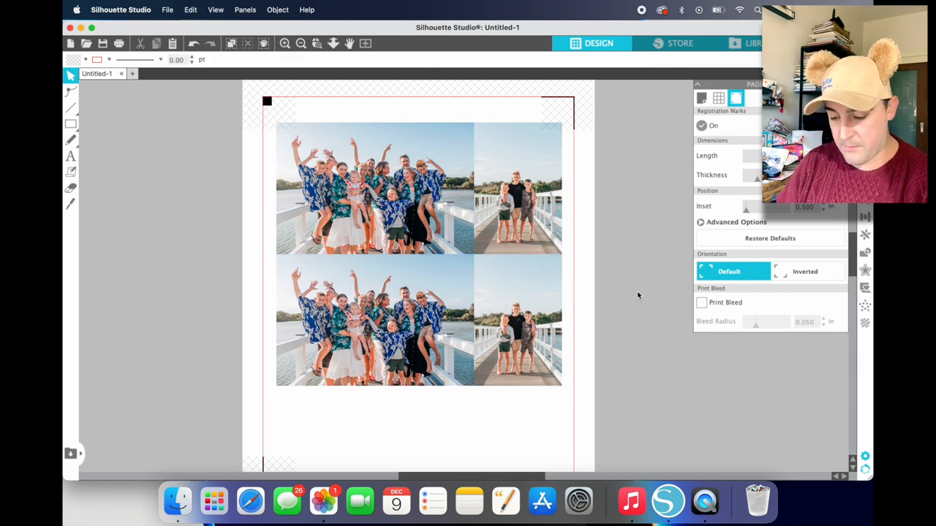
- Find the little girl's photo in Favorites for the lower-left slot
left_click(323, 500)
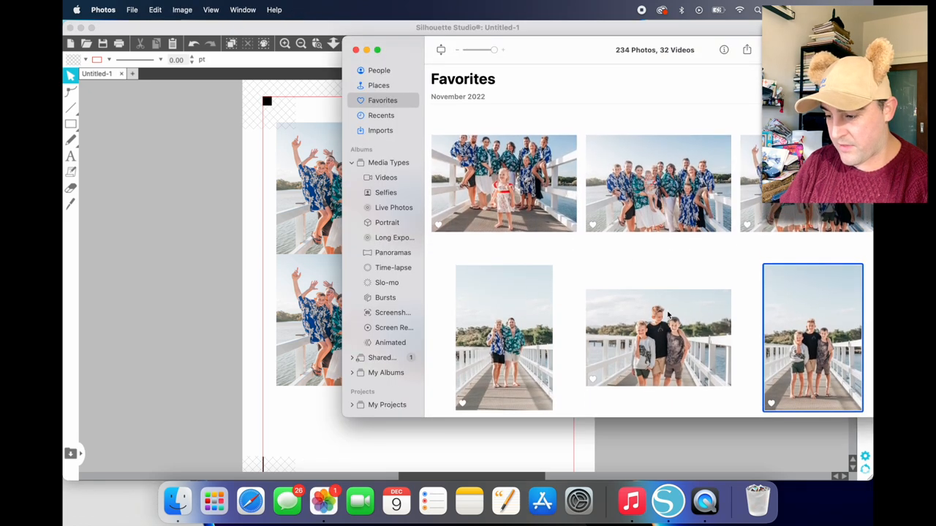
scroll("up", 3)
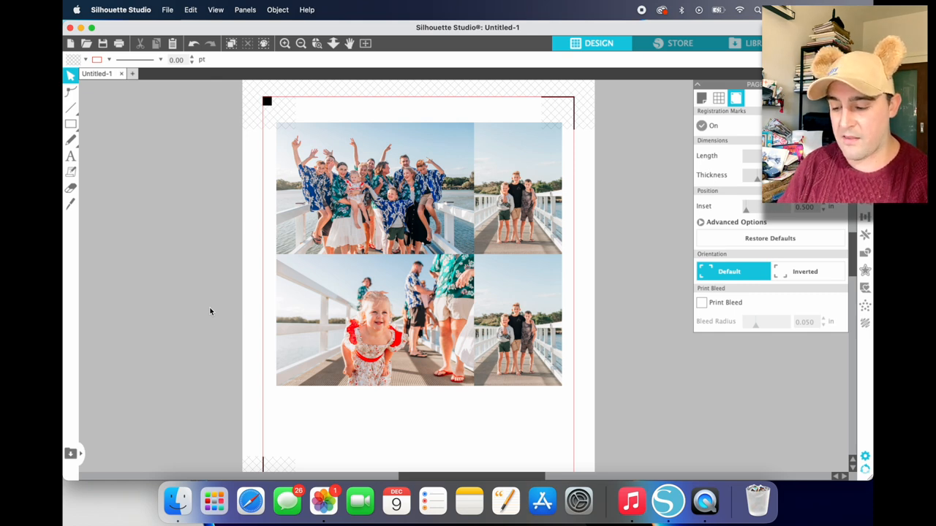
mouse_move(339, 480)
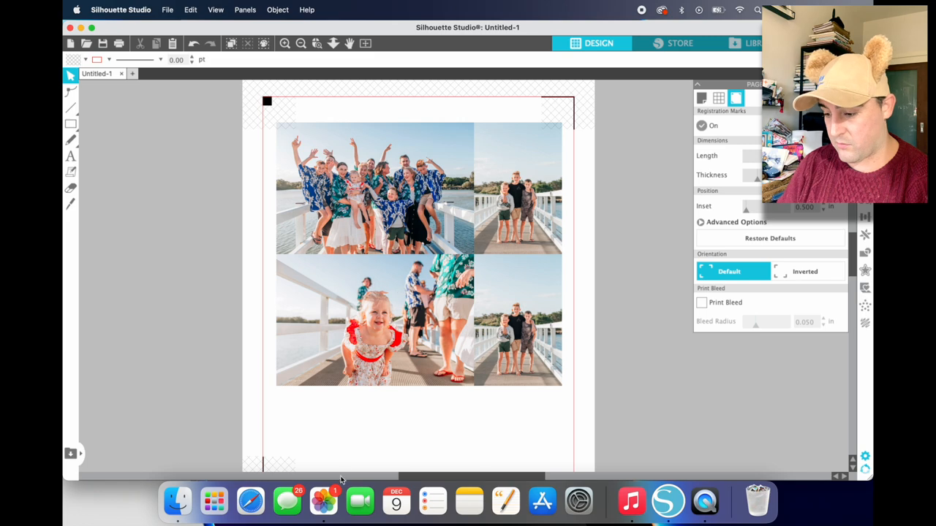
- Fill the lower row with the rocky-shore group photo and the girl's portrait beside it
left_click(325, 500)
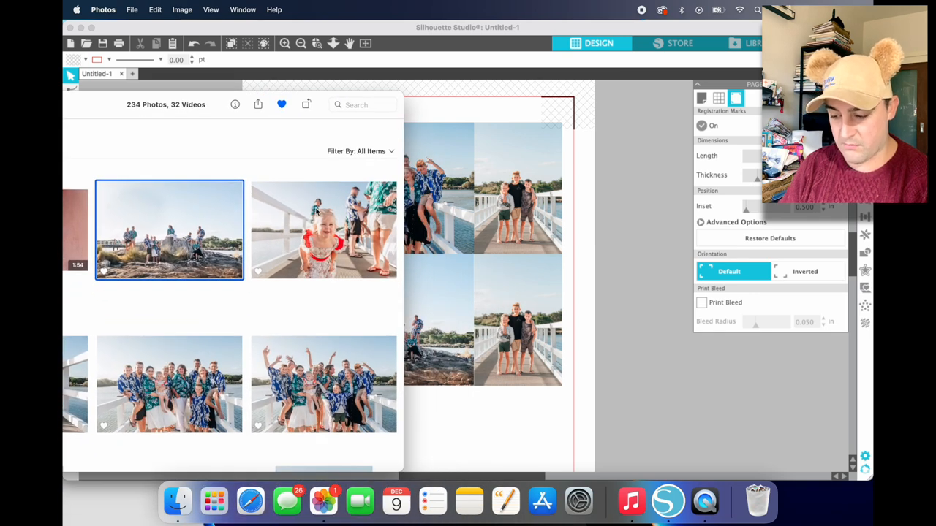
mouse_move(307, 234)
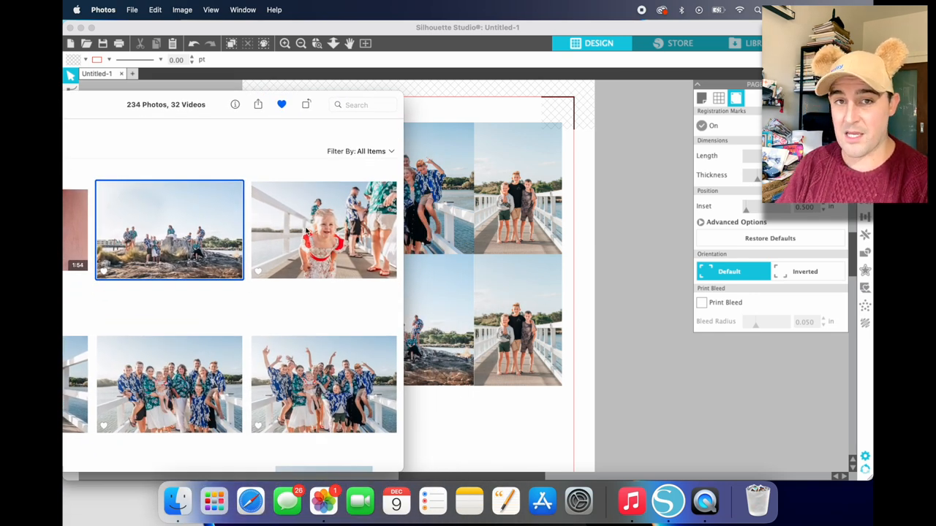
mouse_move(321, 221)
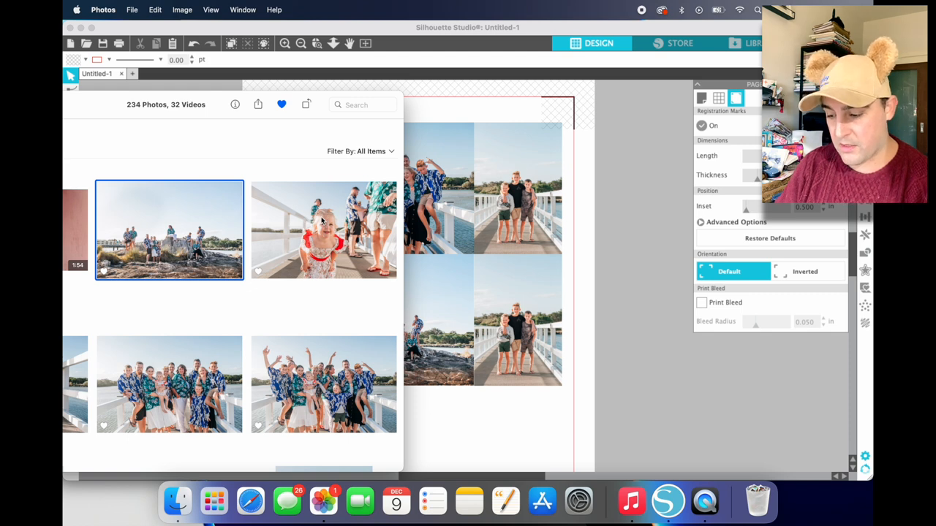
left_click(324, 230)
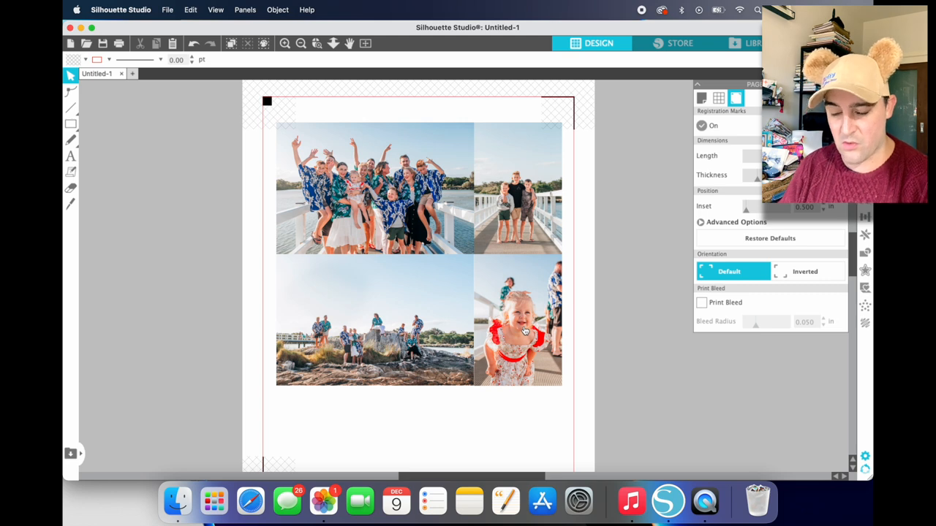
left_click(524, 322)
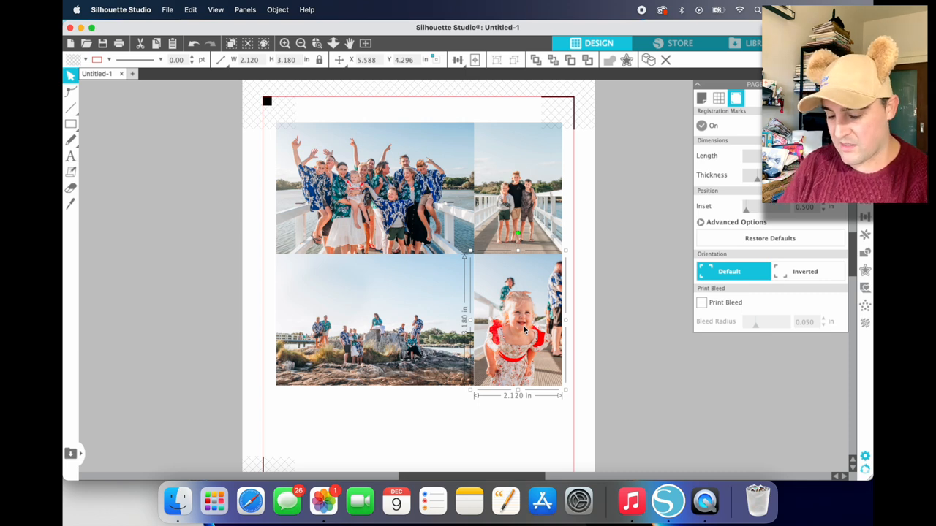
left_click(178, 502)
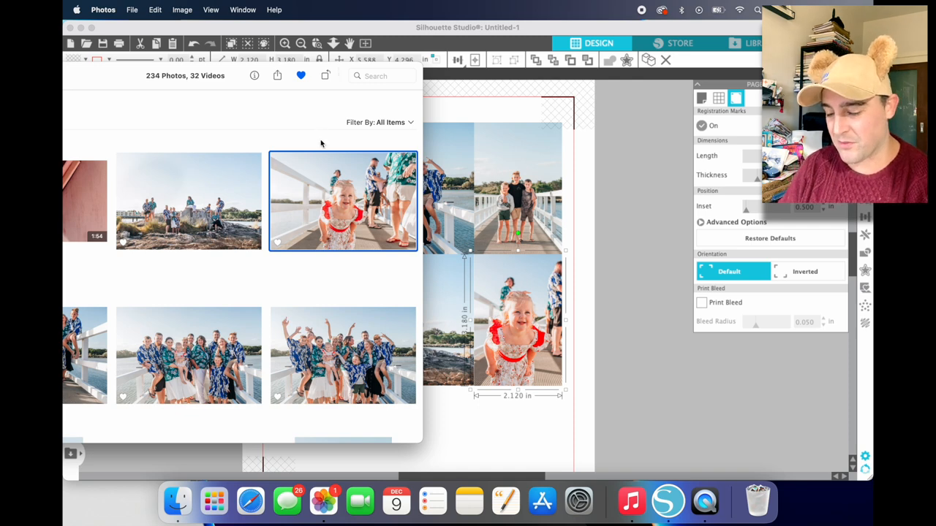
scroll("down", 3)
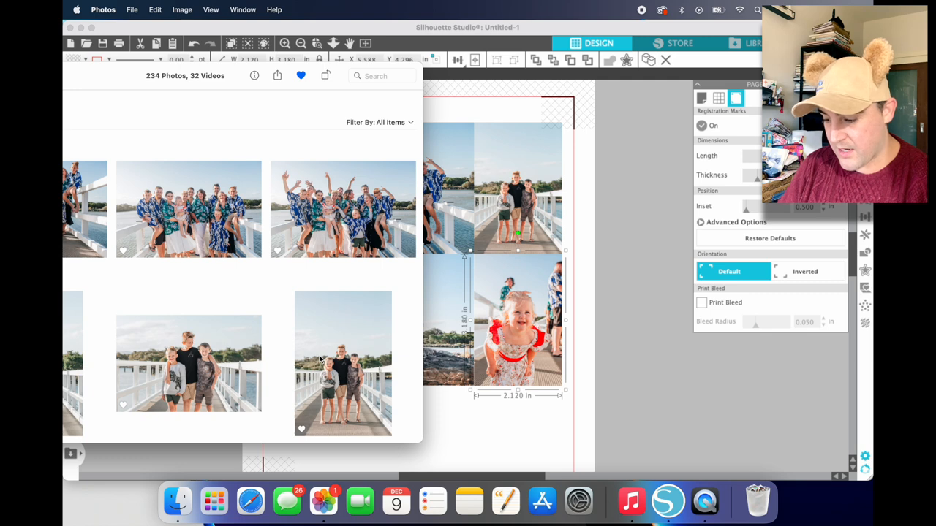
mouse_move(334, 155)
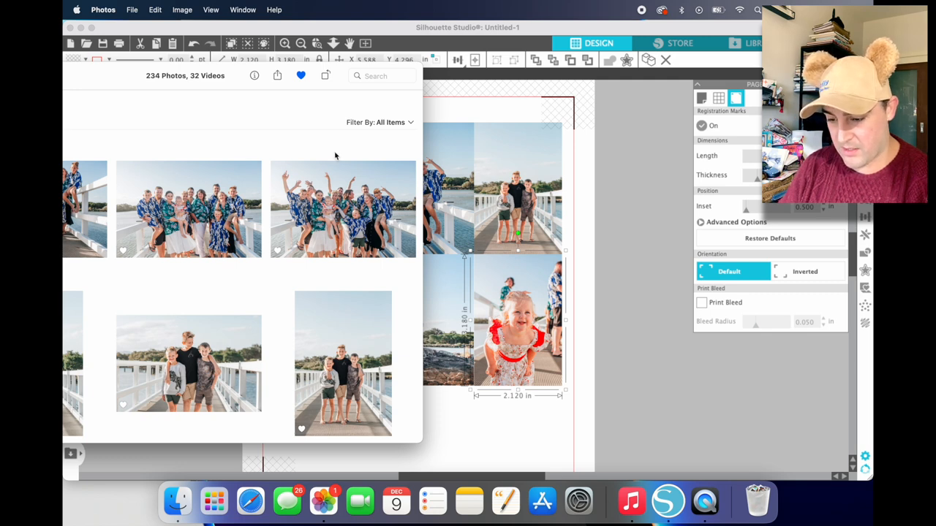
mouse_move(321, 358)
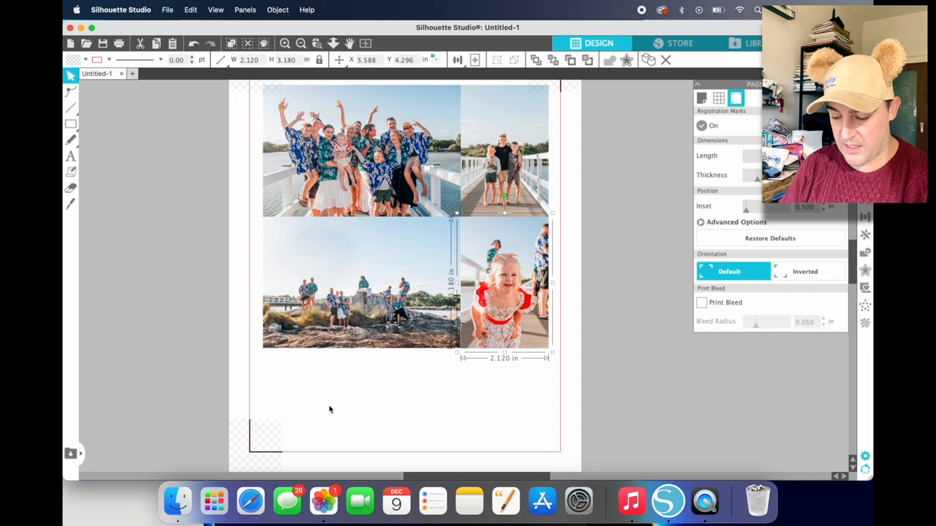
mouse_move(347, 373)
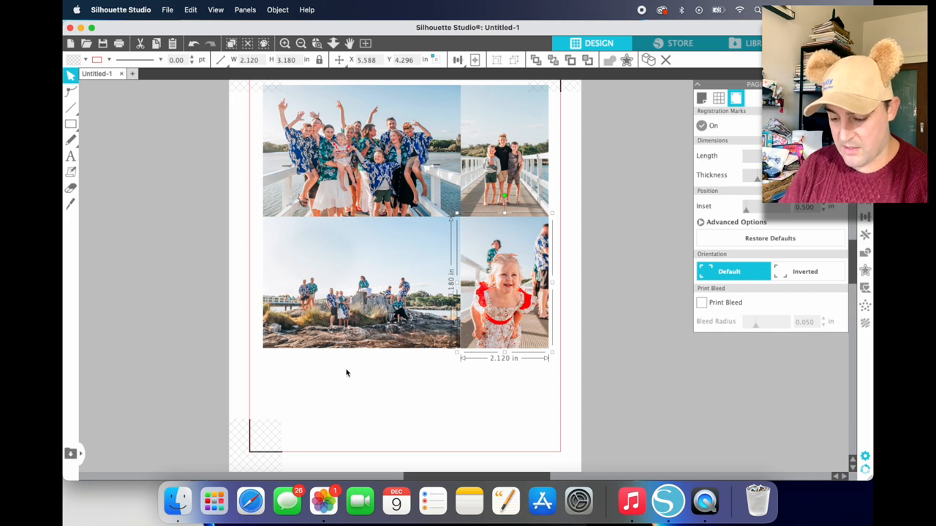
- Drag the group photo with the little girl from Photos onto the layout as a smaller third-row image
left_click(321, 500)
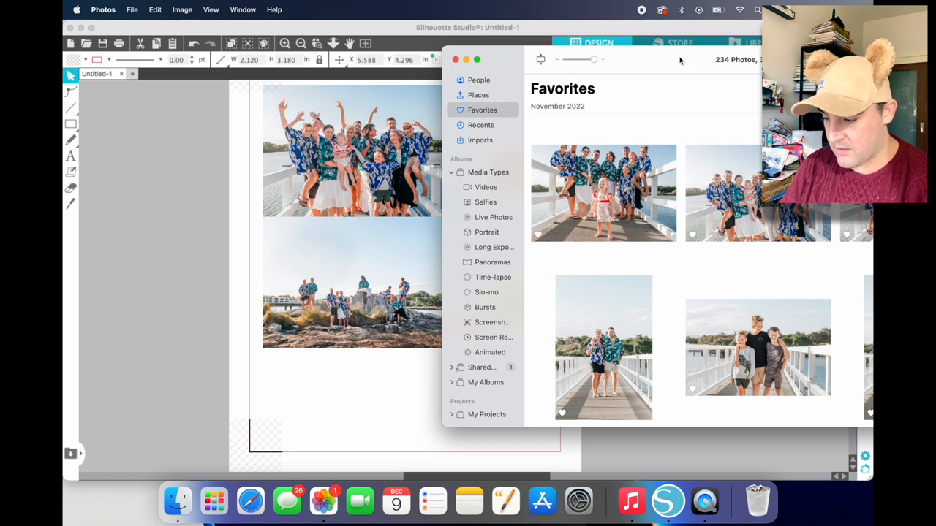
mouse_move(606, 196)
type("3.000")
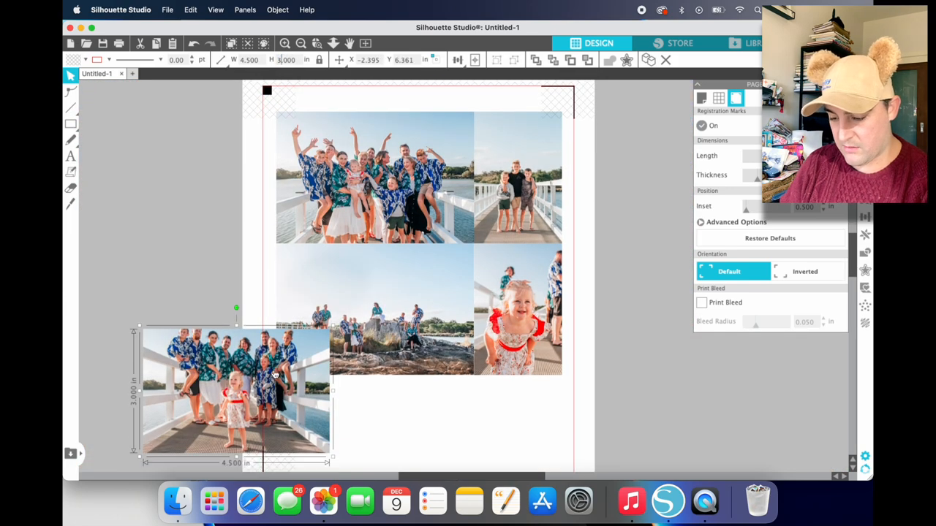
left_click_drag(234, 395, 368, 412)
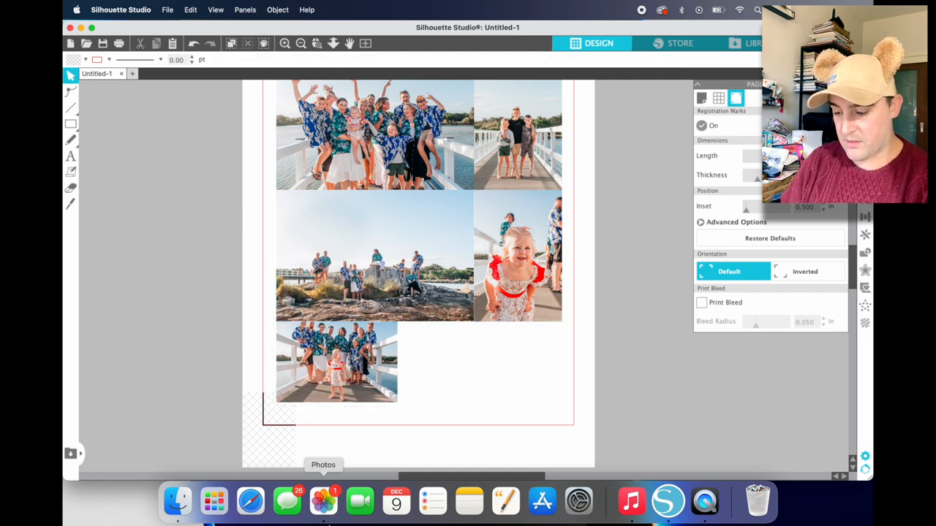
mouse_move(323, 501)
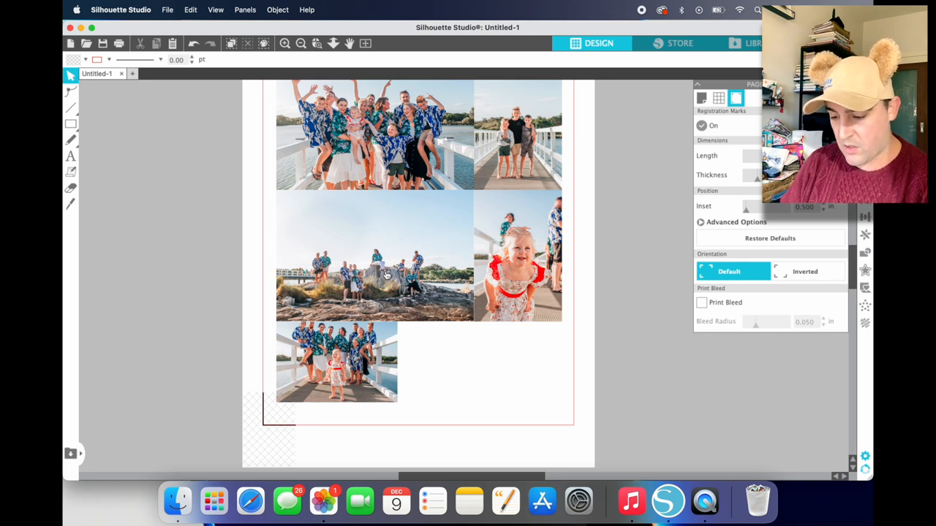
- Duplicate the bottom group photo beside itself and stretch the copy to the right margin
left_click(336, 363)
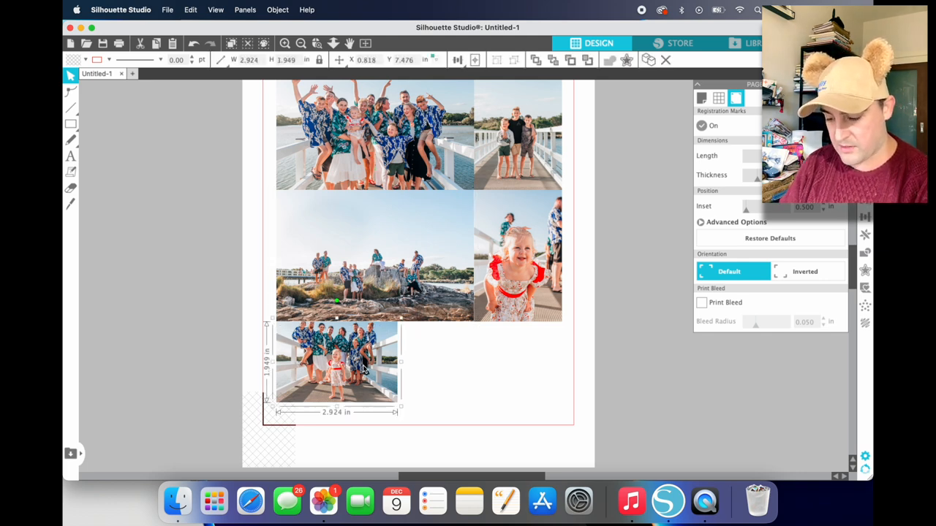
left_click_drag(336, 366, 358, 383)
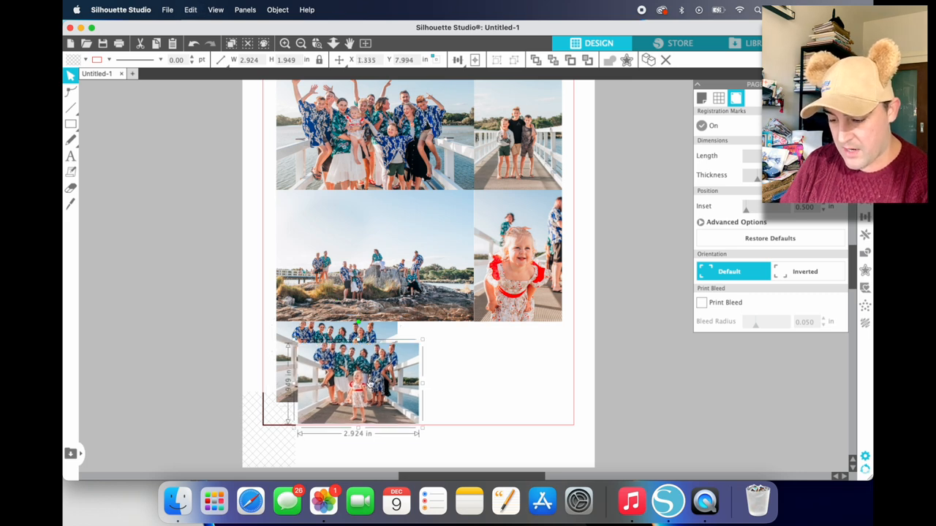
left_click_drag(358, 380, 457, 362)
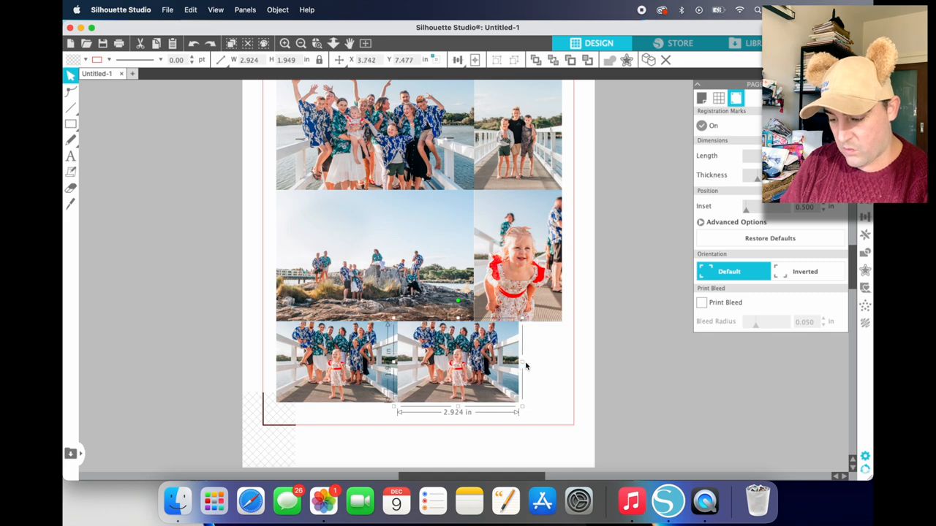
left_click_drag(522, 363, 564, 363)
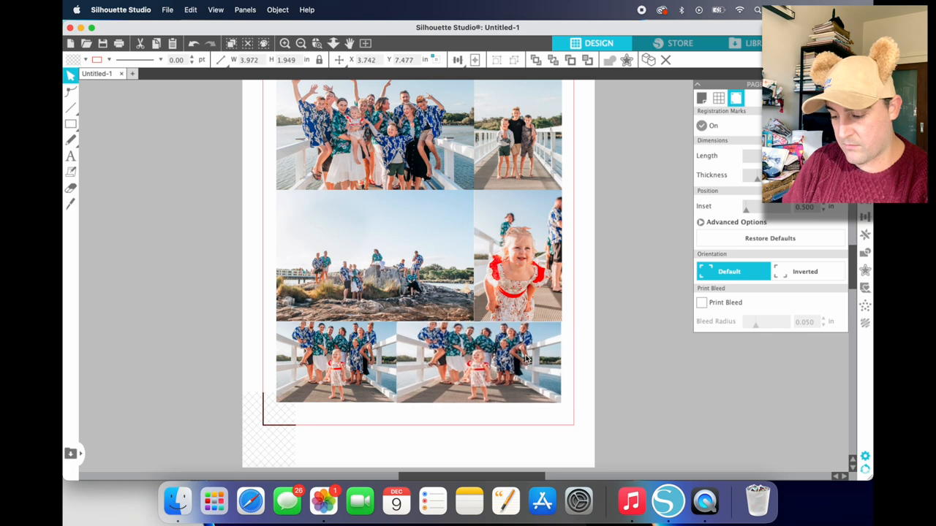
left_click(480, 363)
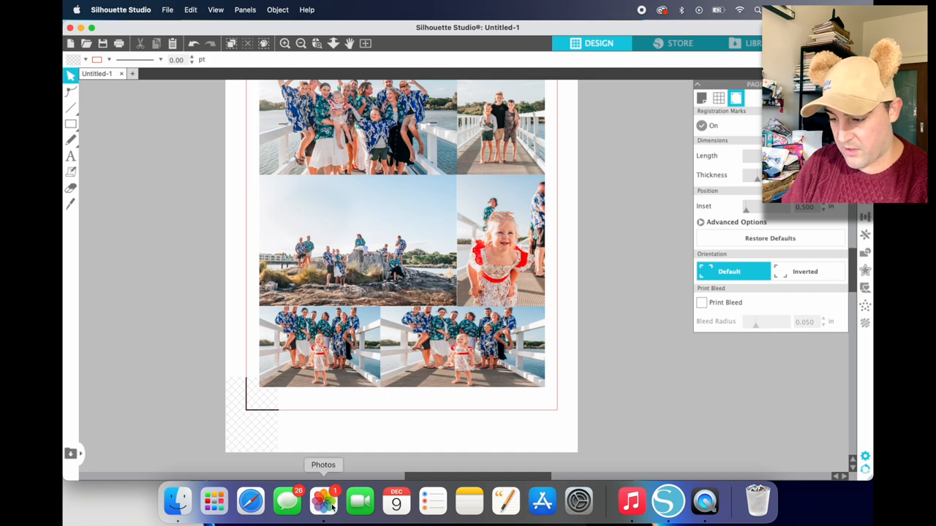
- Pick the little girl on the pier photo from the Photos library for the bottom-row right slot
left_click(322, 501)
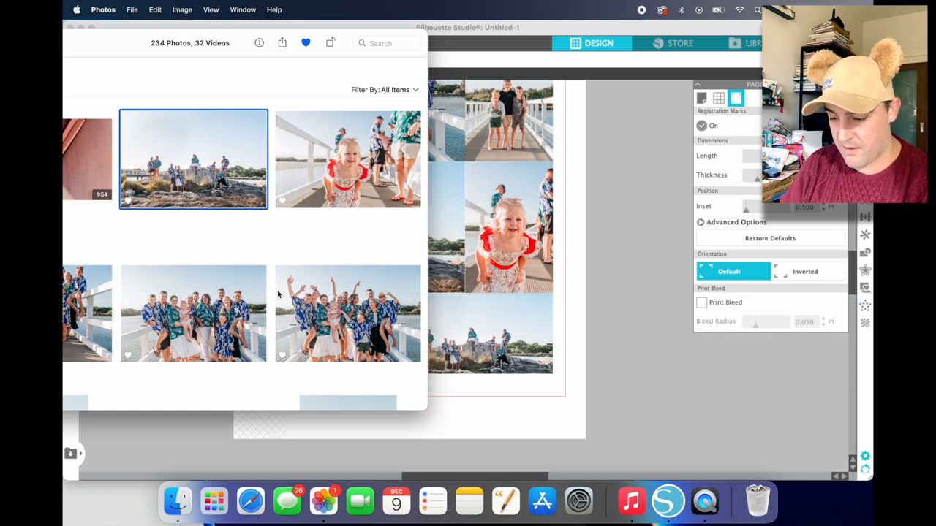
scroll("down", 3)
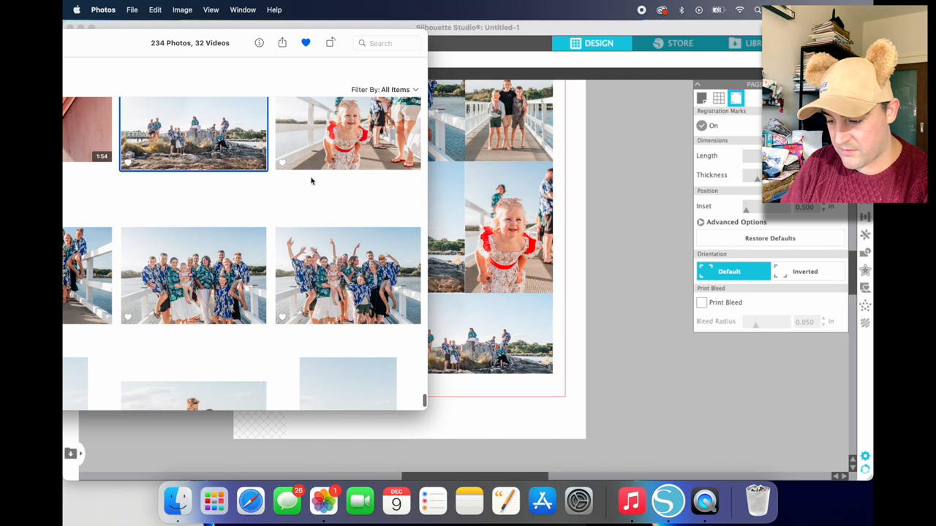
left_click(348, 133)
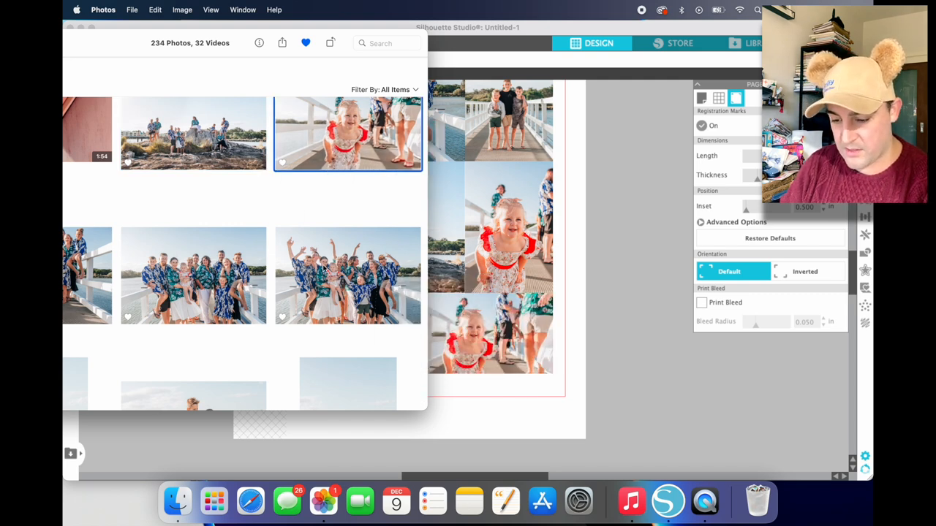
scroll("down", 3)
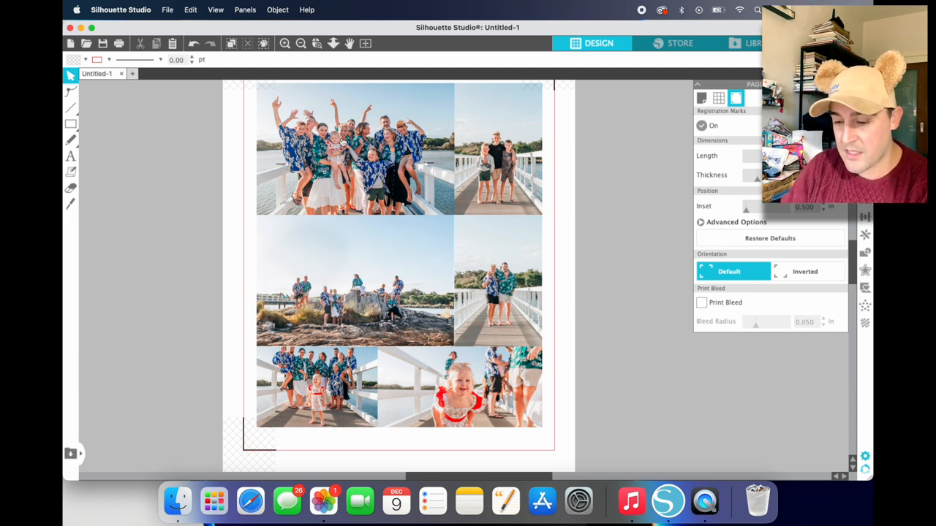
mouse_move(137, 129)
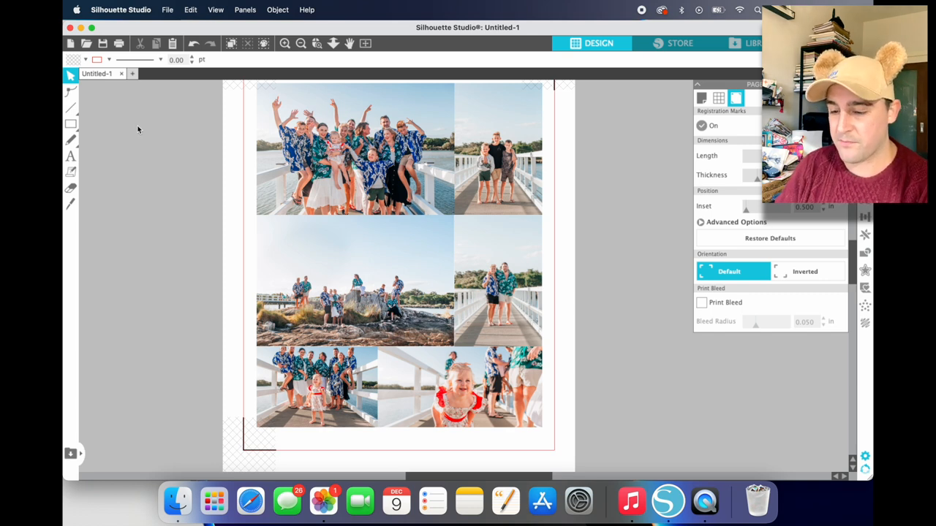
- Choose Draw a Rectangle from the basic shapes flyout
left_click(70, 123)
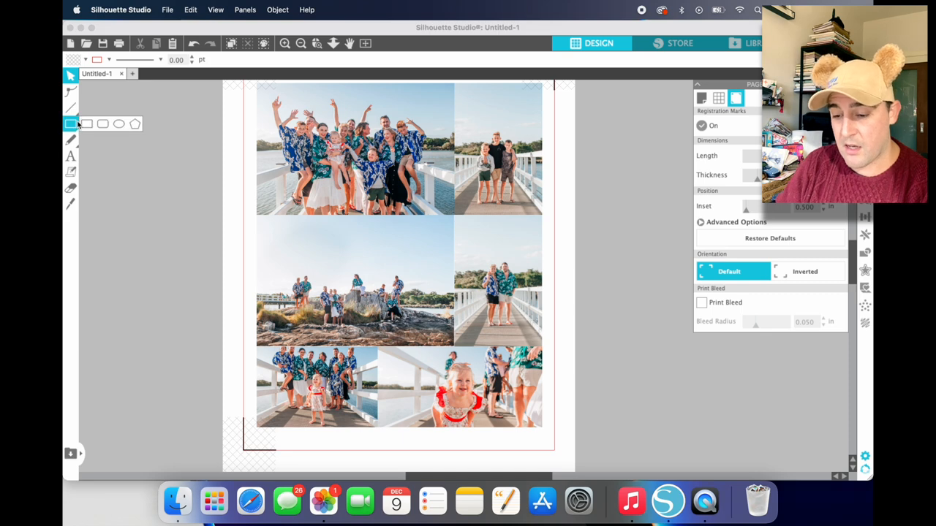
mouse_move(87, 123)
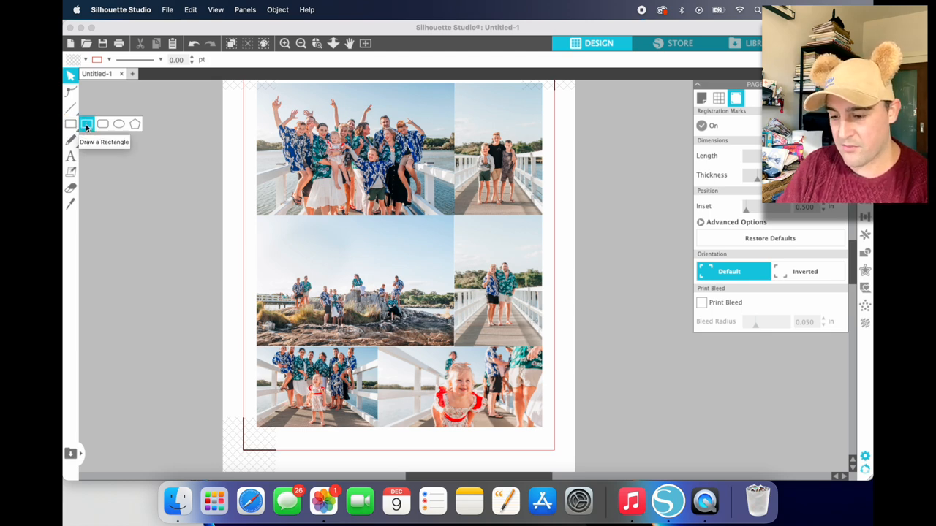
left_click(86, 123)
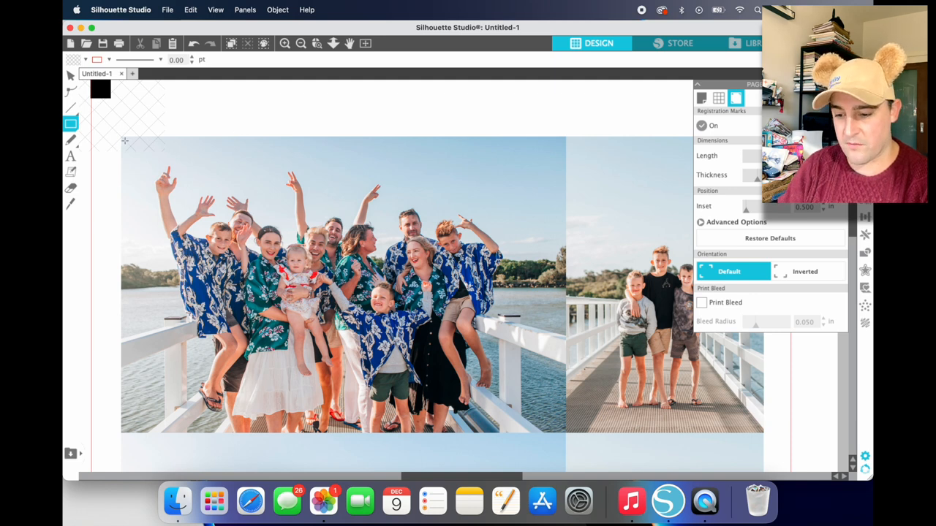
mouse_move(124, 143)
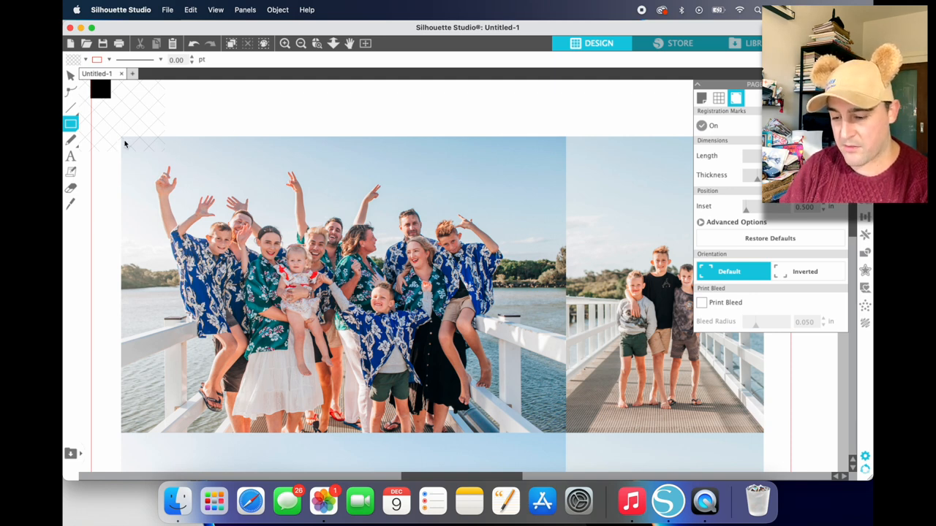
- Draw a rectangle cut line fitted to the large group photo's edges
left_click(344, 285)
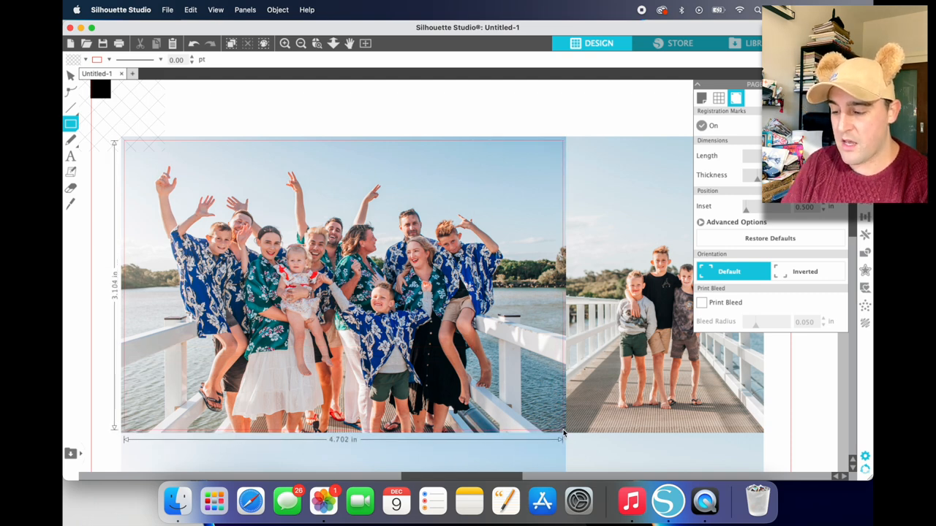
left_click(344, 285)
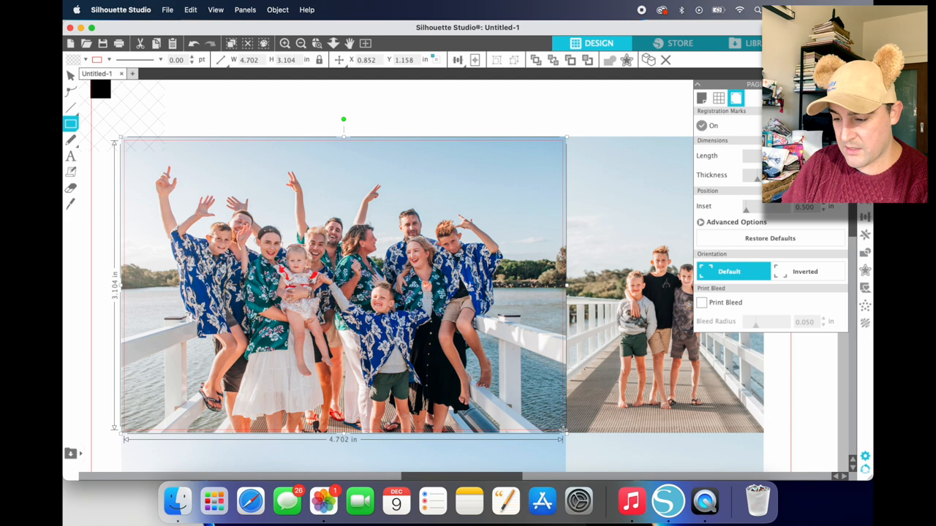
mouse_move(70, 76)
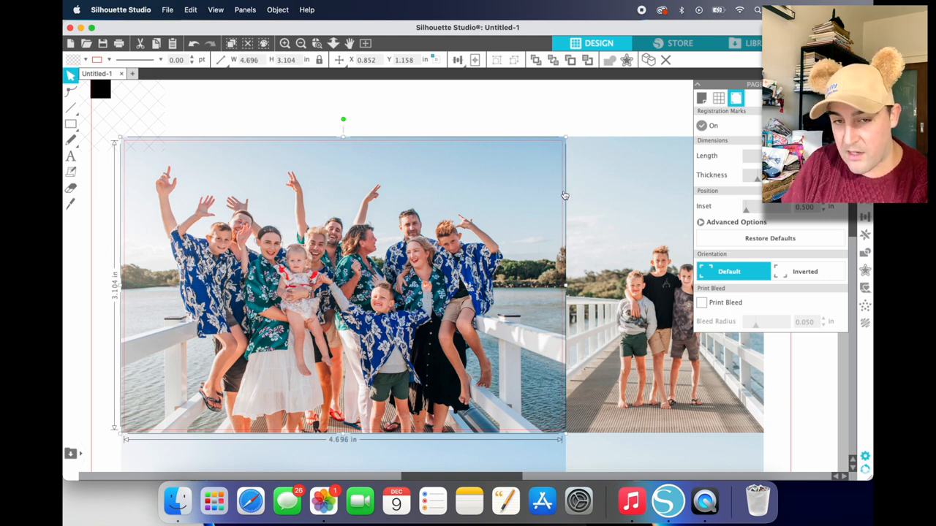
mouse_move(563, 184)
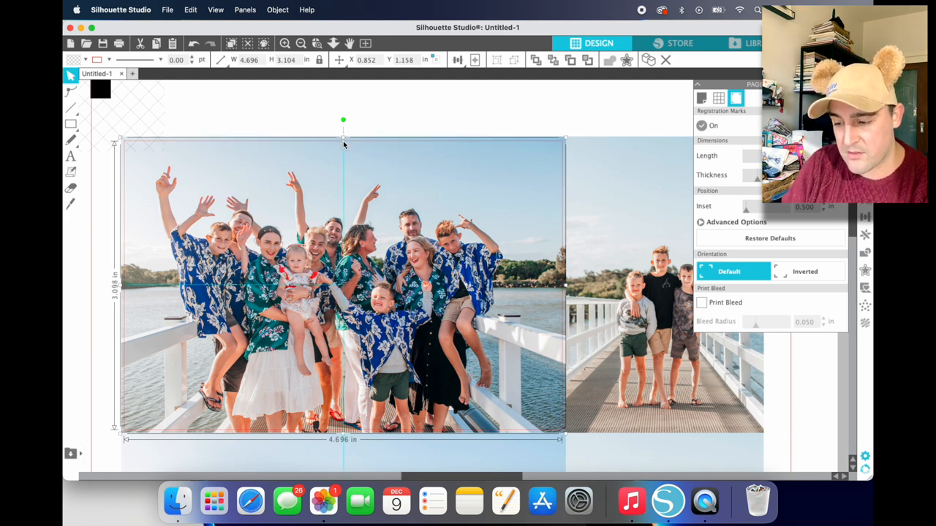
left_click_drag(342, 139, 342, 129)
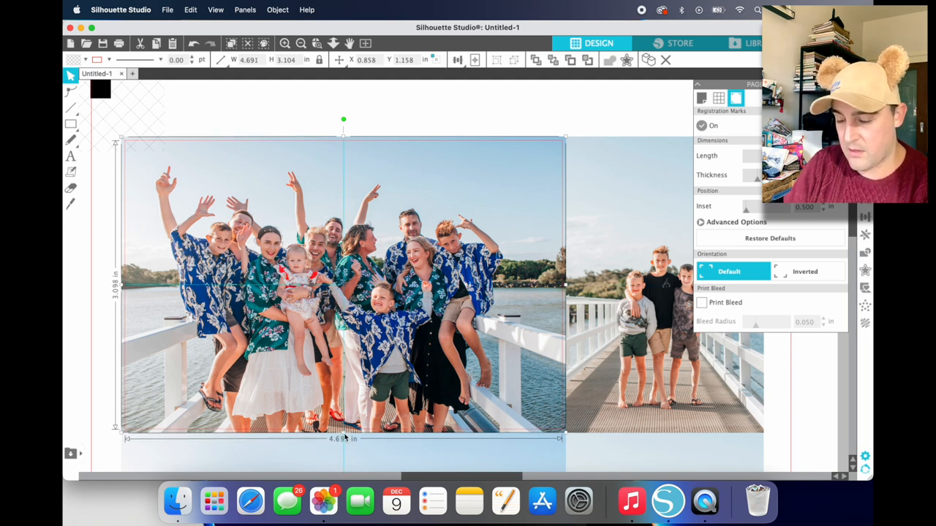
left_click(457, 108)
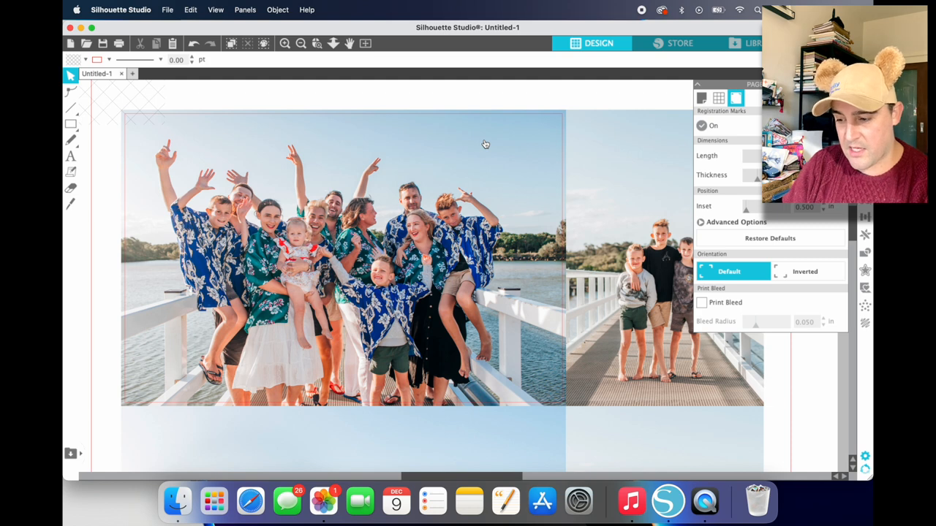
- Refit the rectangle, copy it toward the rocks photo, and fit one around the bottom-left group photo (about 2.84 × 1.87 in)
left_click(344, 256)
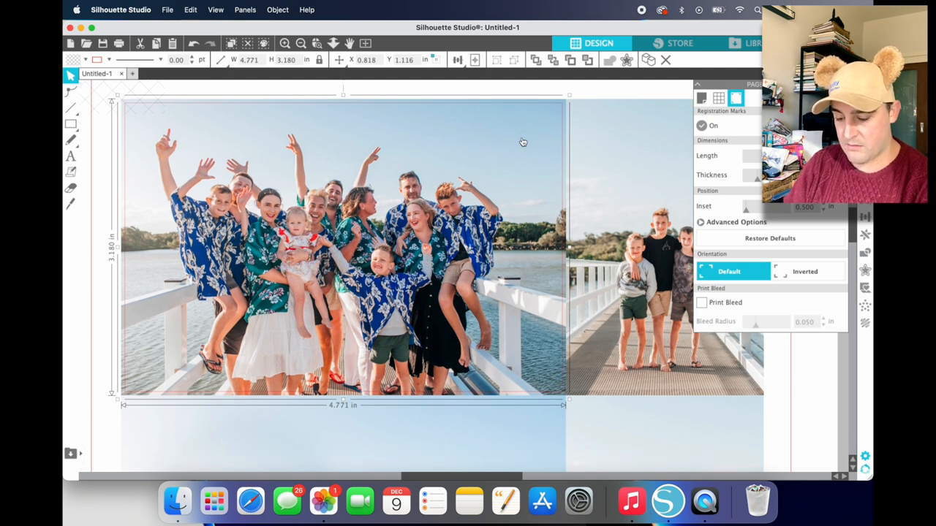
left_click_drag(344, 249, 366, 264)
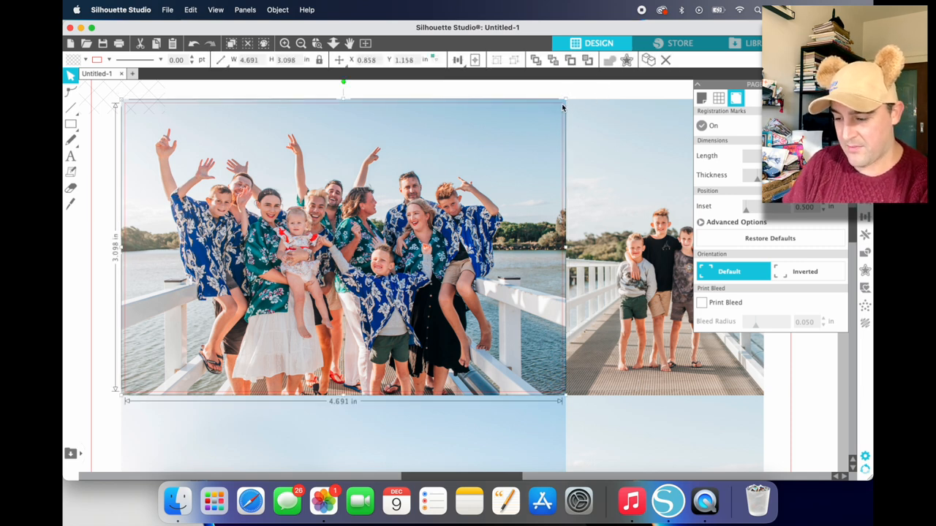
left_click_drag(563, 108, 582, 126)
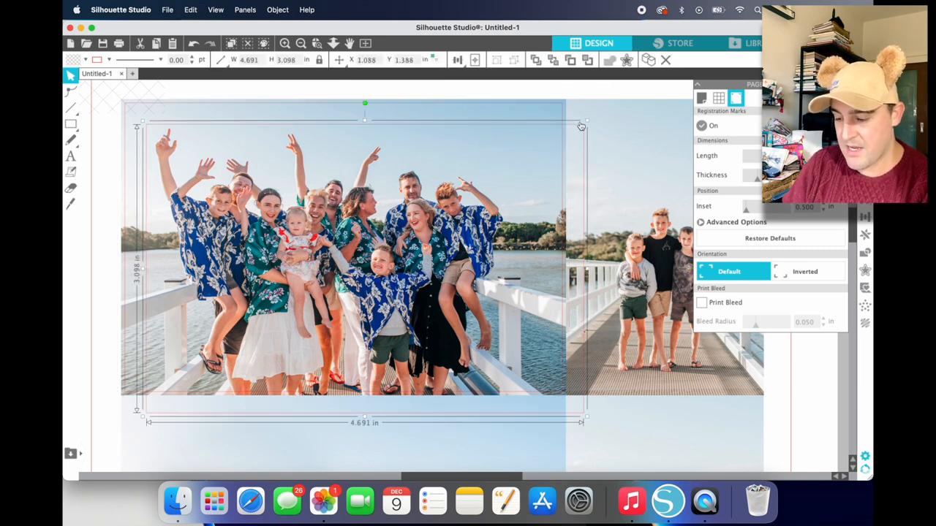
scroll("down", 3)
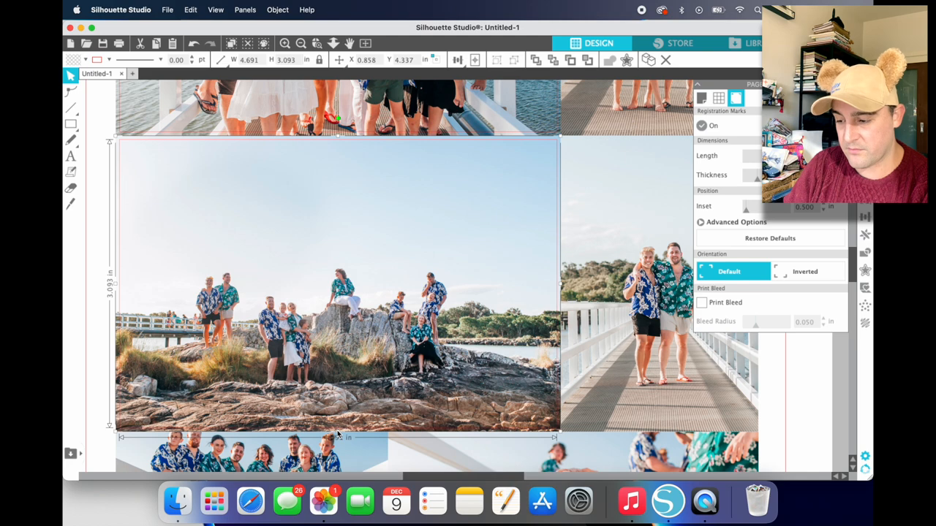
scroll("down", 3)
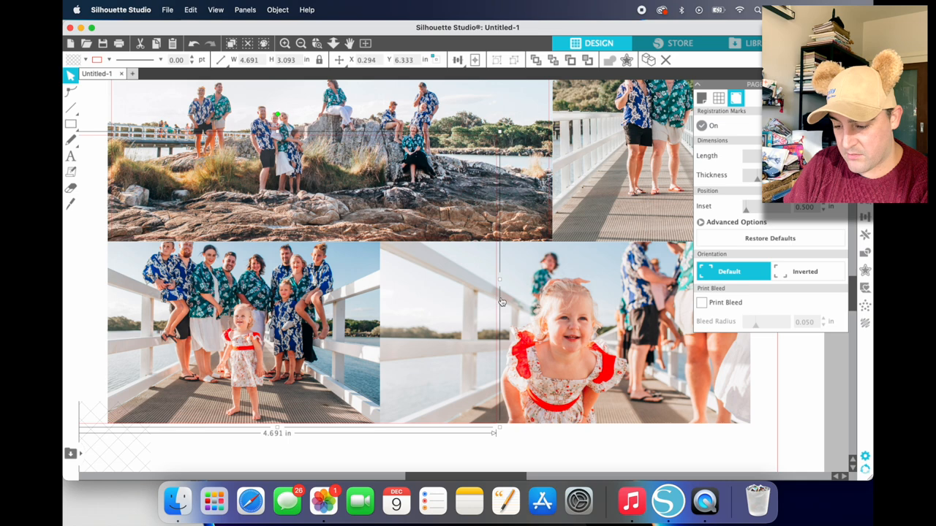
left_click_drag(500, 433, 379, 433)
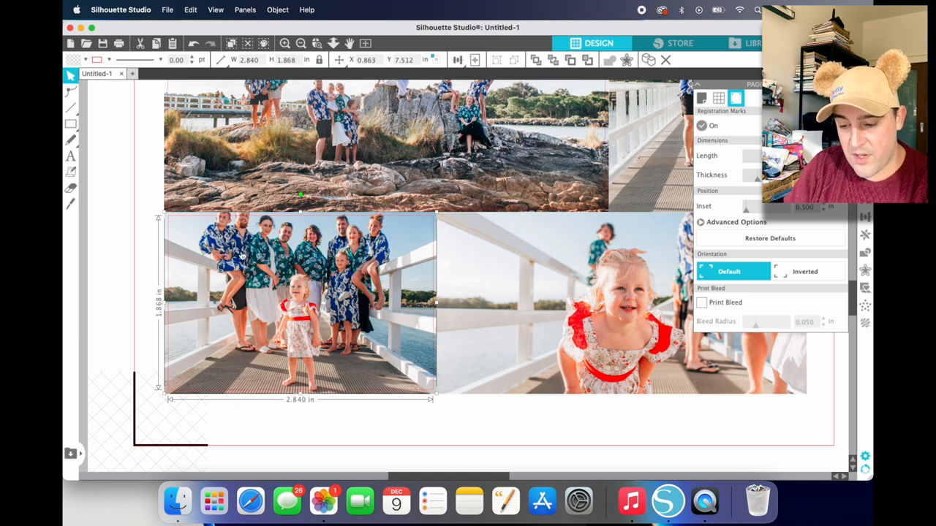
mouse_move(212, 222)
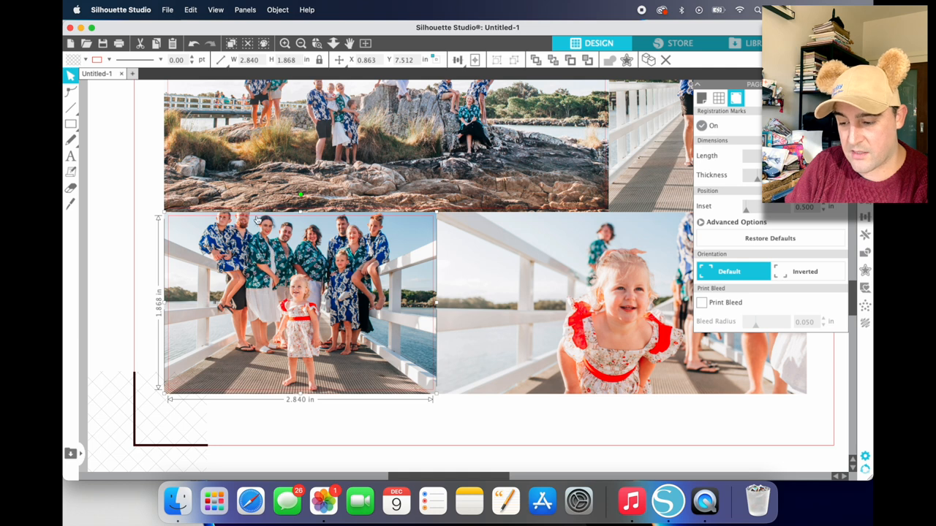
mouse_move(330, 219)
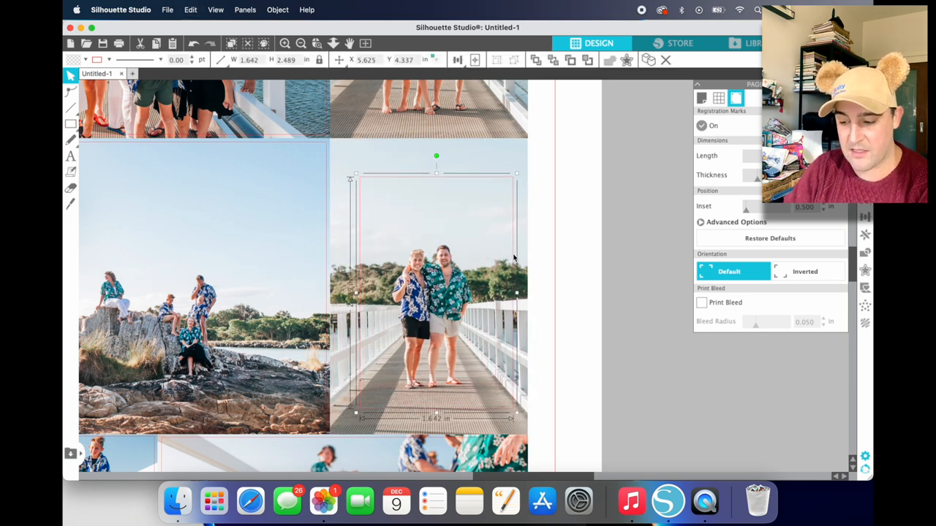
- Deselect the finished rectangle before turning registration marks on
left_click(637, 284)
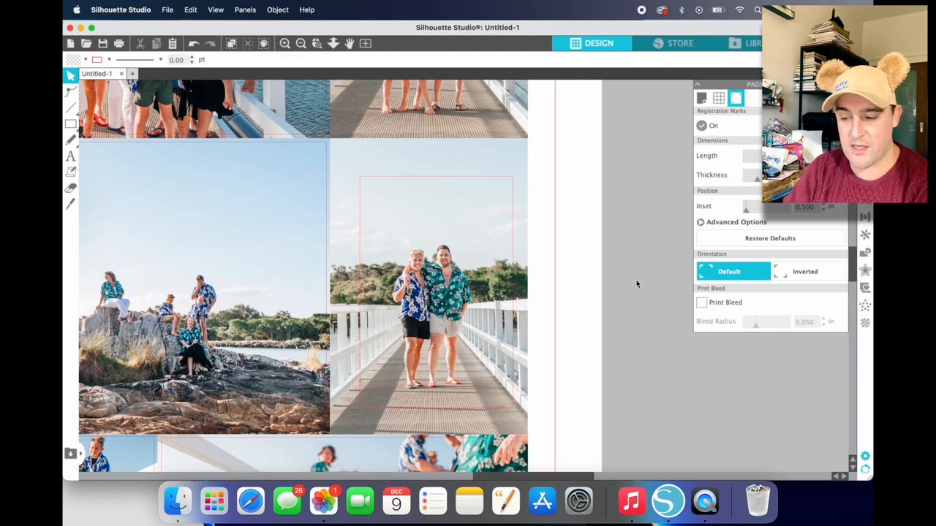
mouse_move(509, 306)
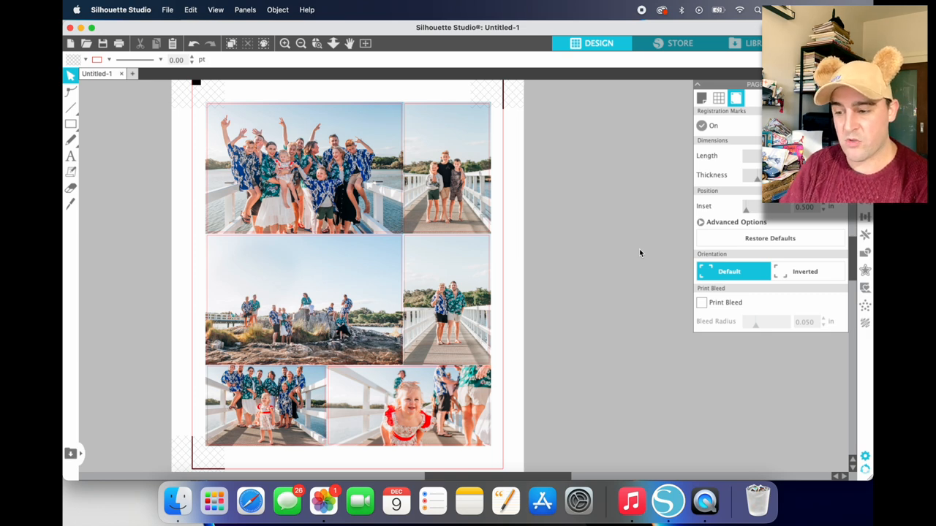
mouse_move(164, 6)
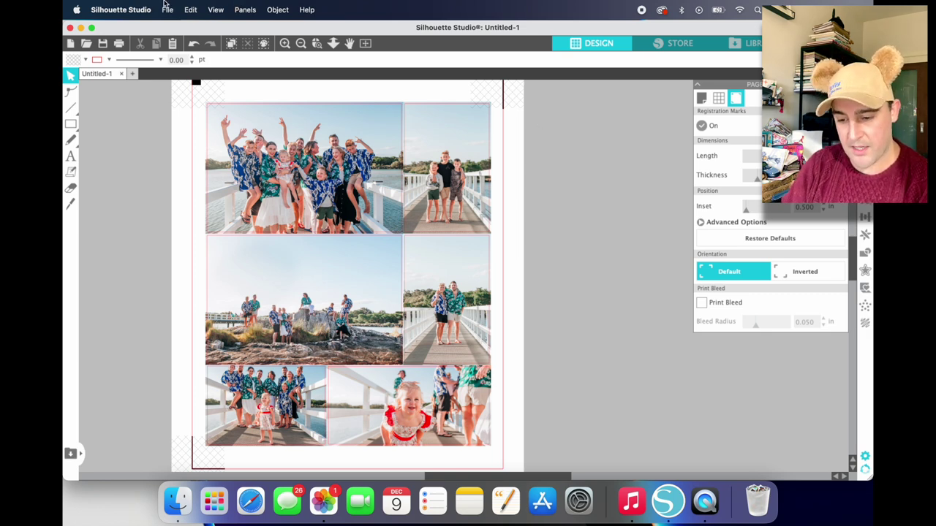
- Print the photo page and send it as a PDF that opens in Preview
left_click(167, 9)
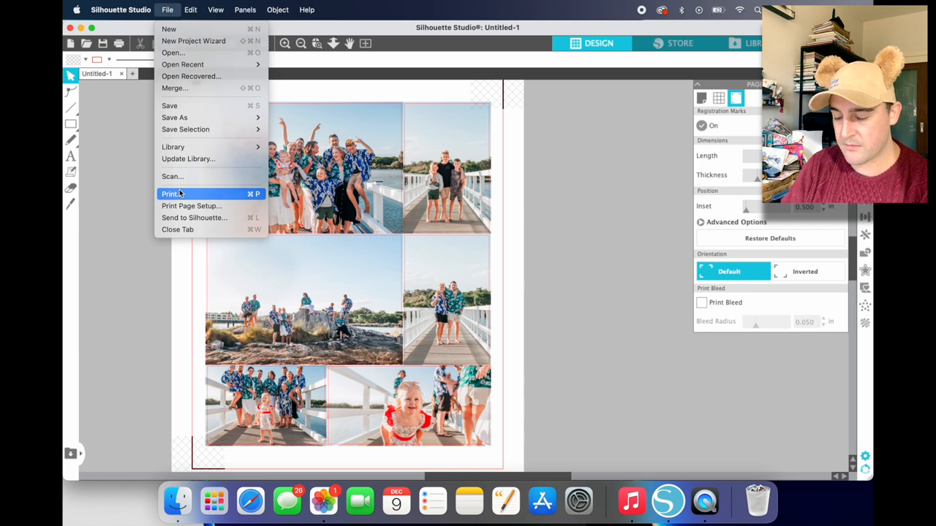
left_click(180, 193)
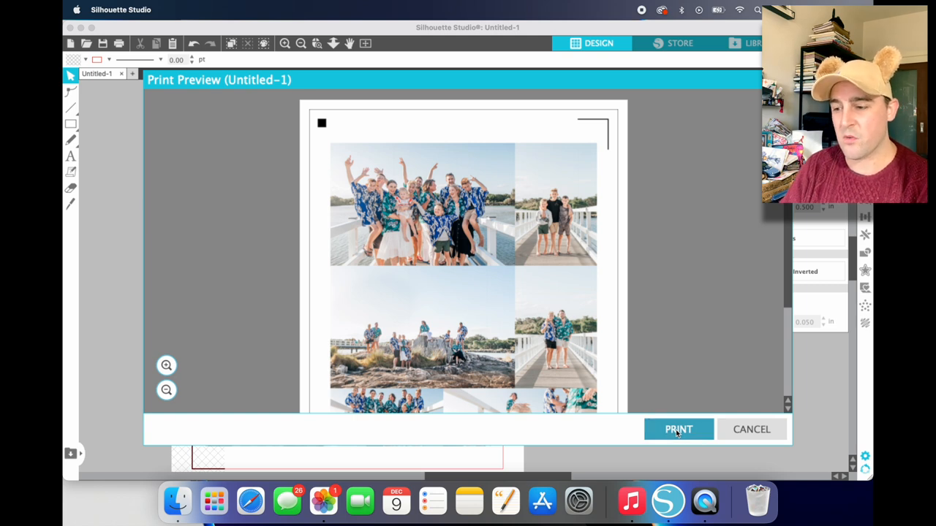
left_click(679, 430)
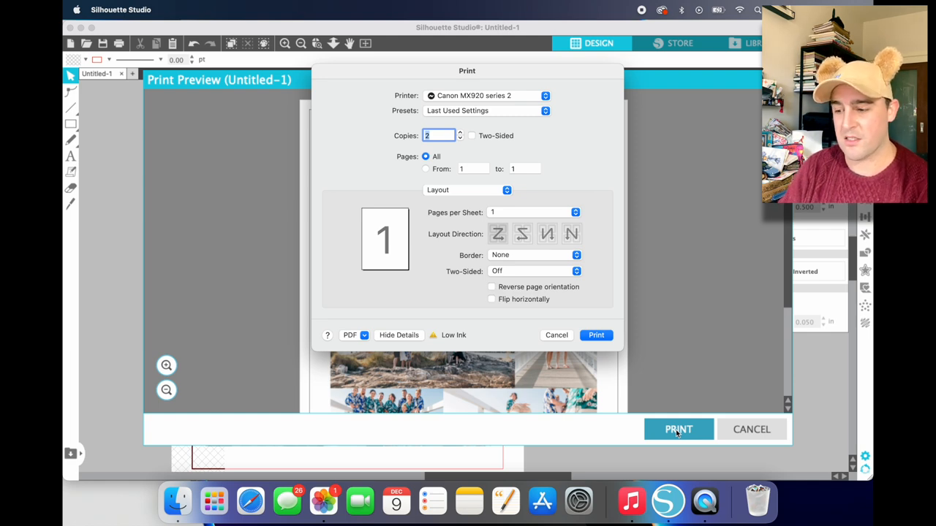
mouse_move(578, 237)
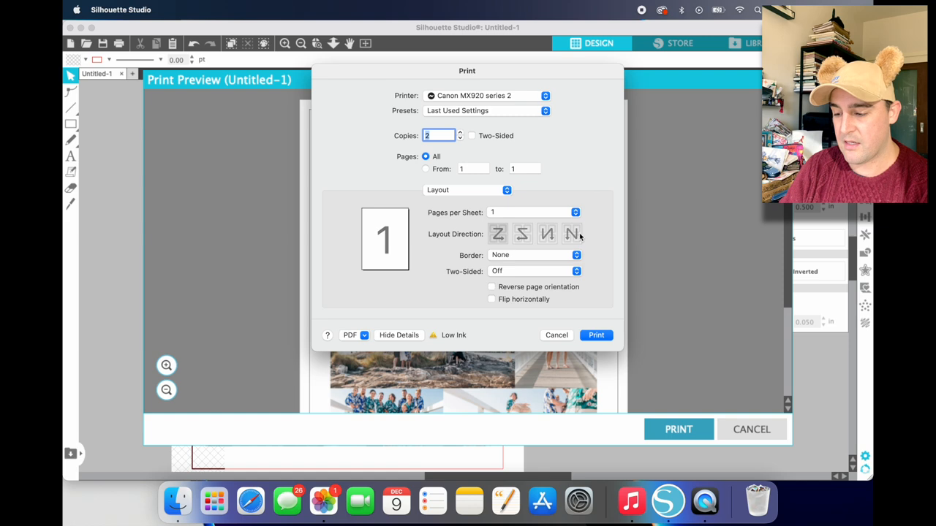
mouse_move(477, 110)
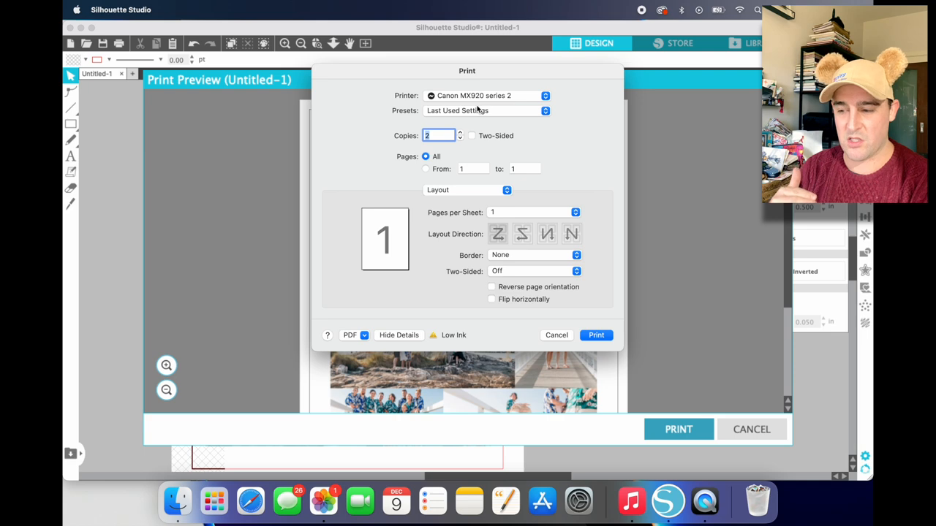
mouse_move(369, 149)
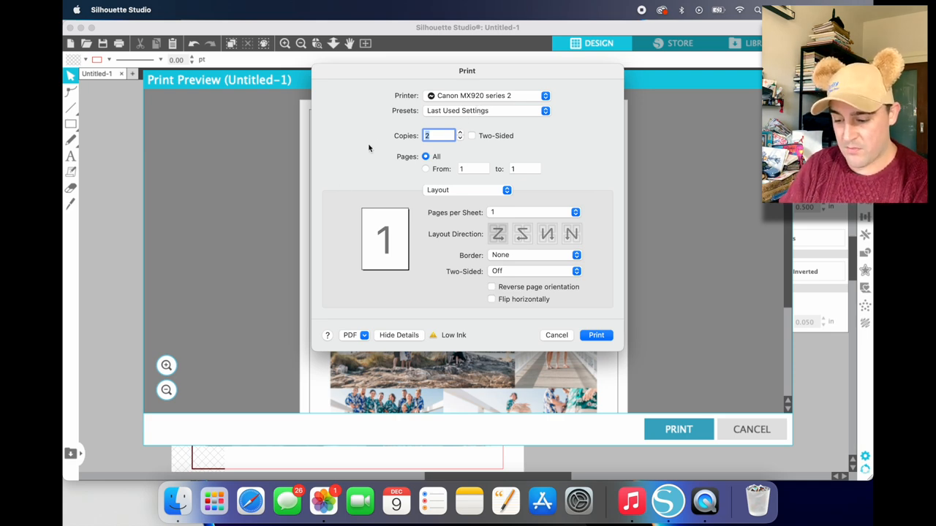
left_click(354, 335)
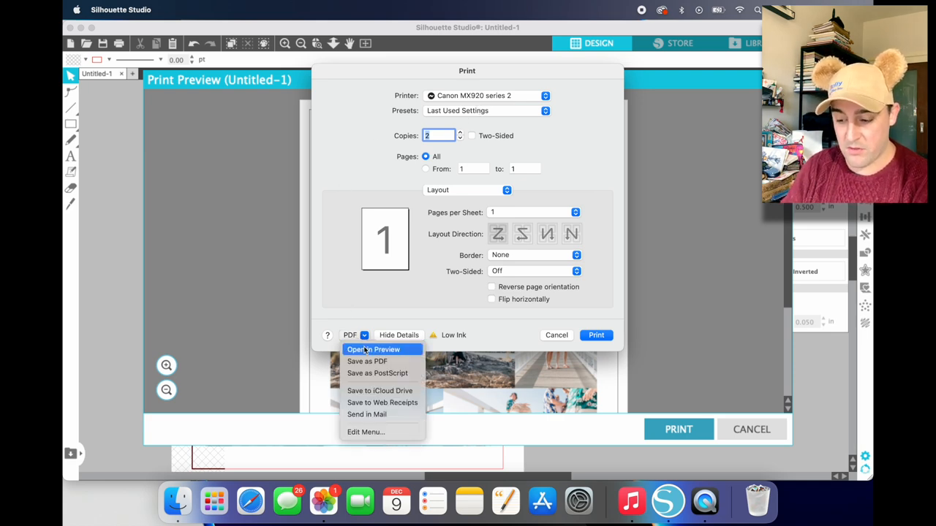
left_click(373, 349)
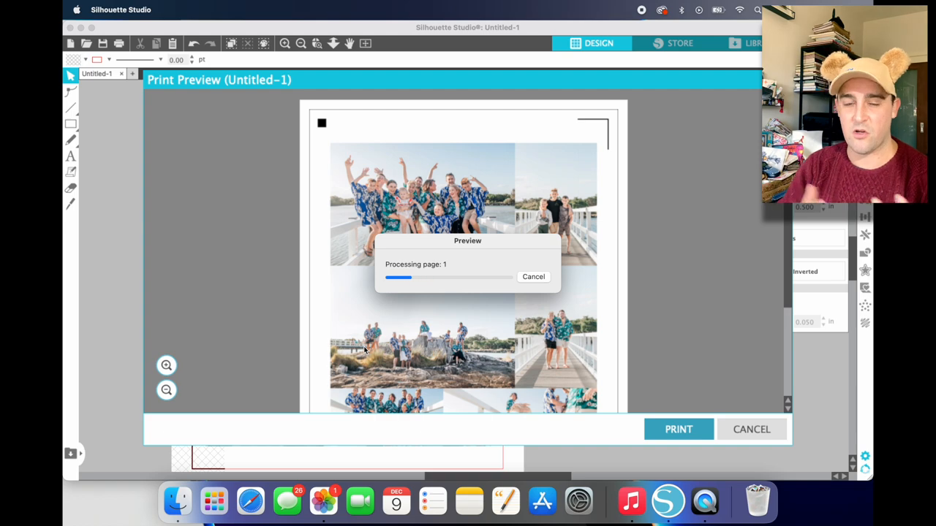
left_click(679, 430)
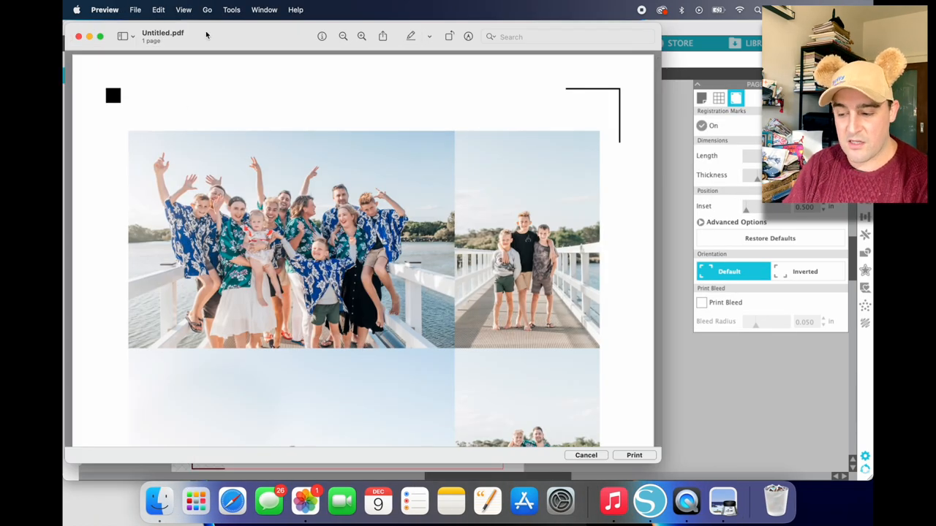
- Start printing the PDF from Preview with paper size US Letter Borderless
scroll("down", 3)
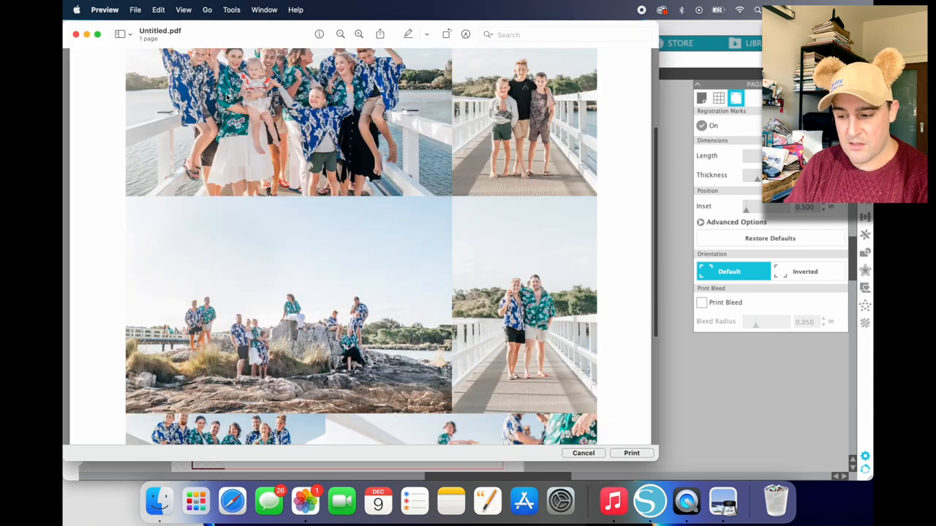
scroll("up", 3)
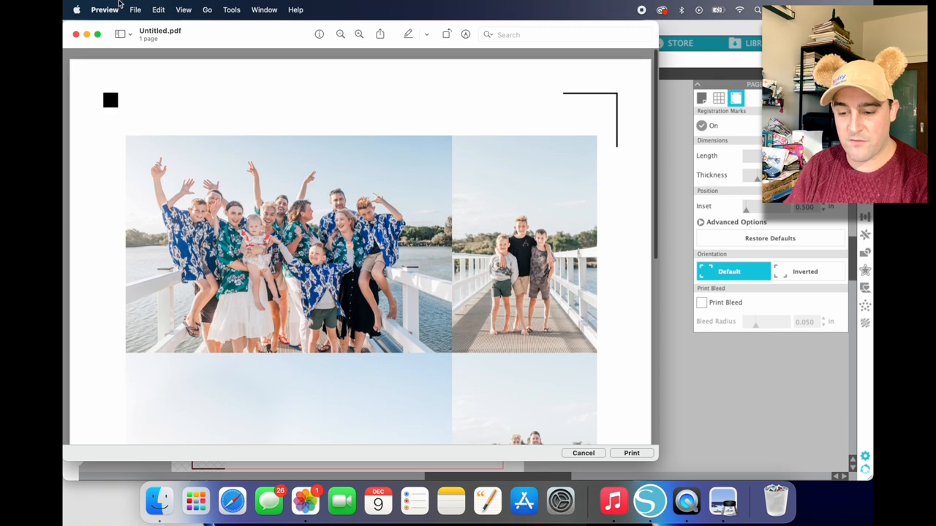
left_click(135, 9)
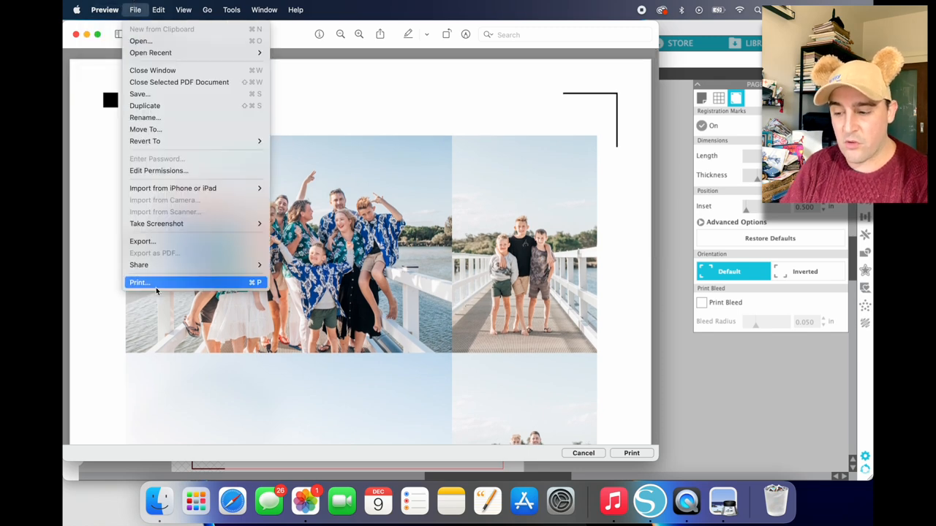
left_click(141, 282)
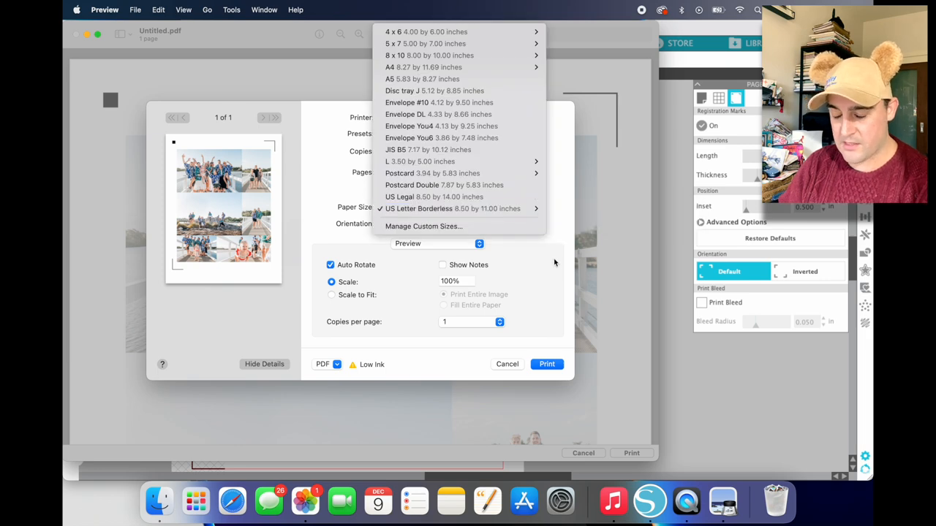
left_click(453, 207)
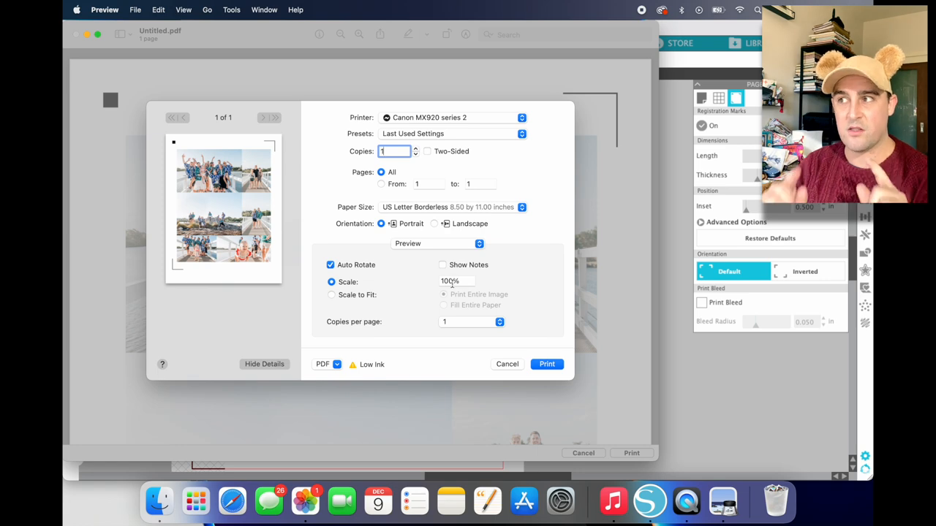
mouse_move(451, 281)
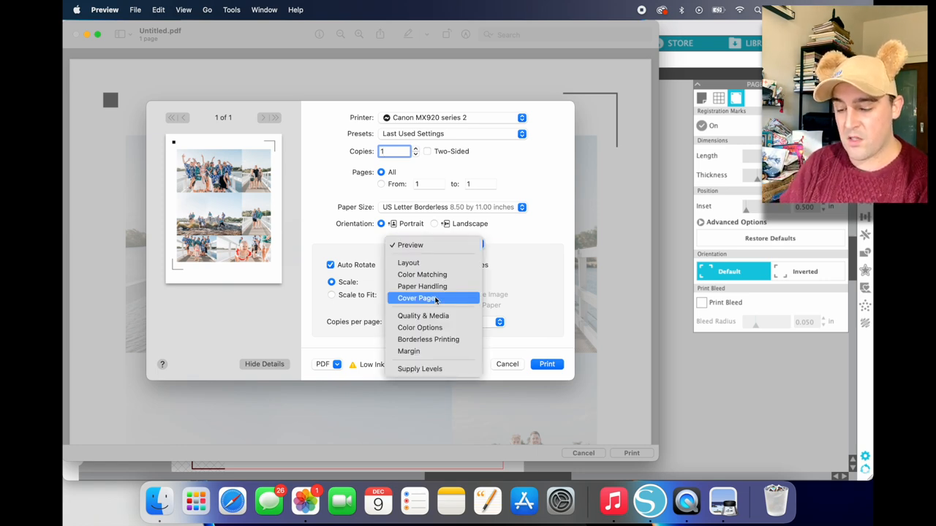
- Set Quality & Media to Glossy Photo Paper at high quality and print
left_click(423, 315)
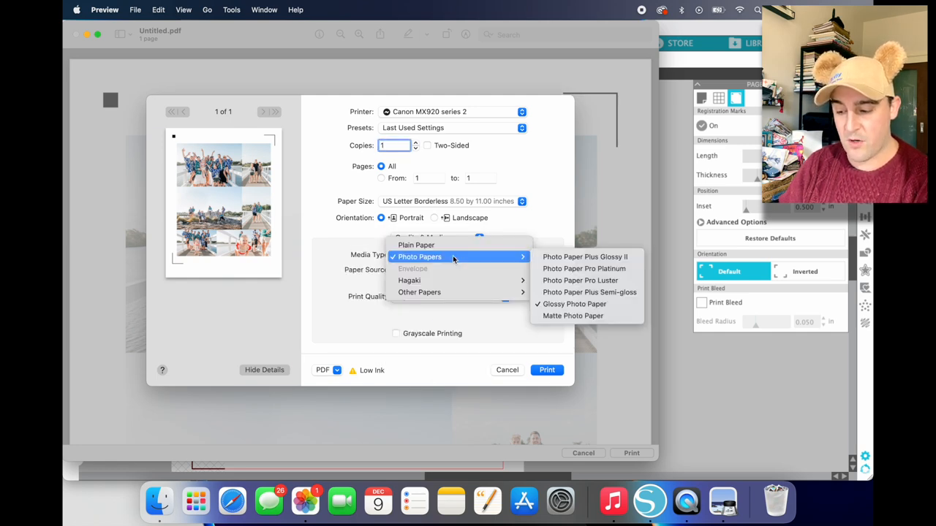
left_click(573, 304)
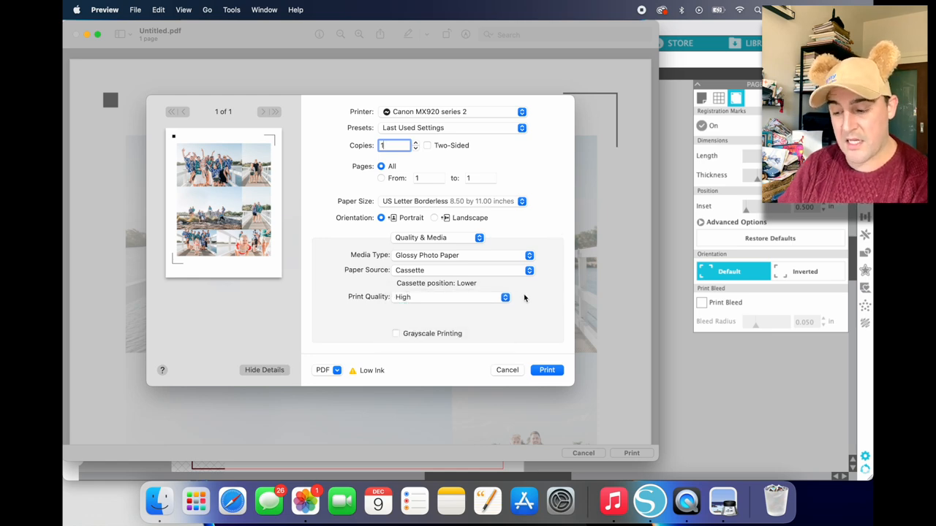
left_click(436, 237)
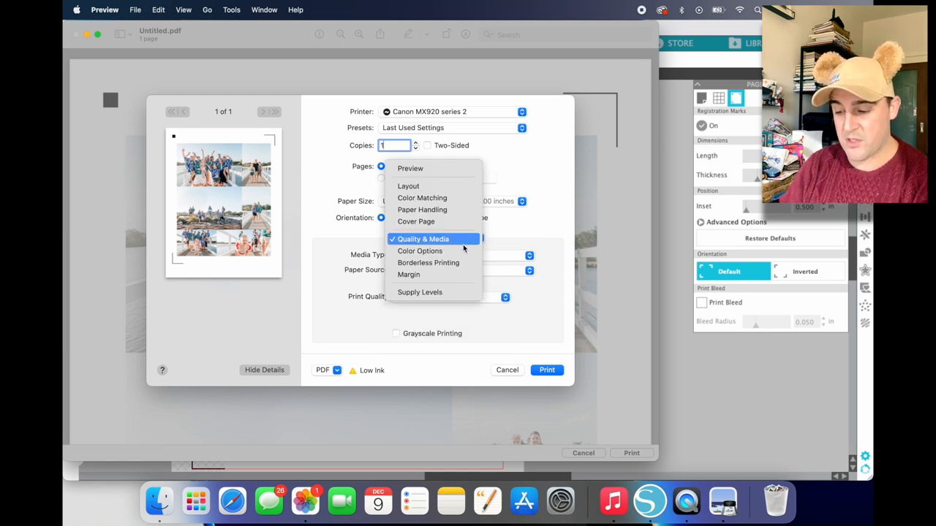
left_click(420, 252)
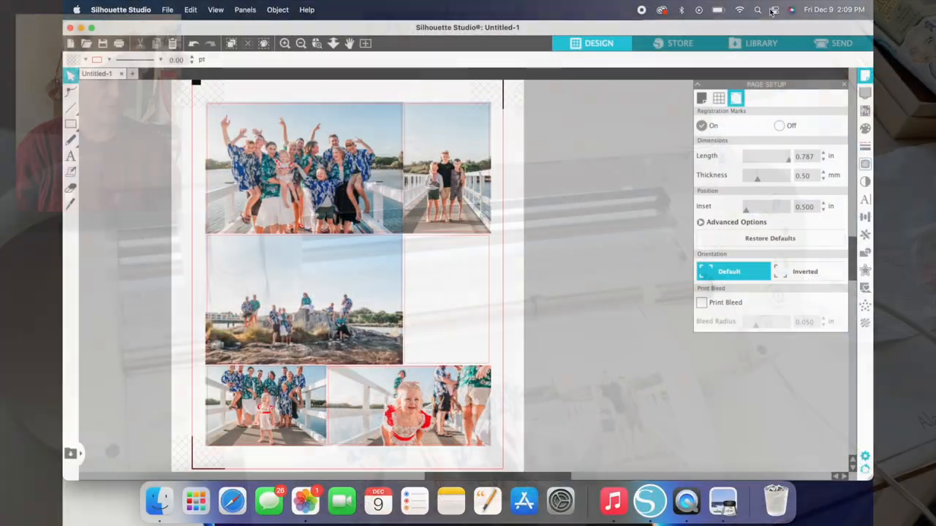
- In the Send panel, connect the available Portrait 3 cutter
left_click(840, 42)
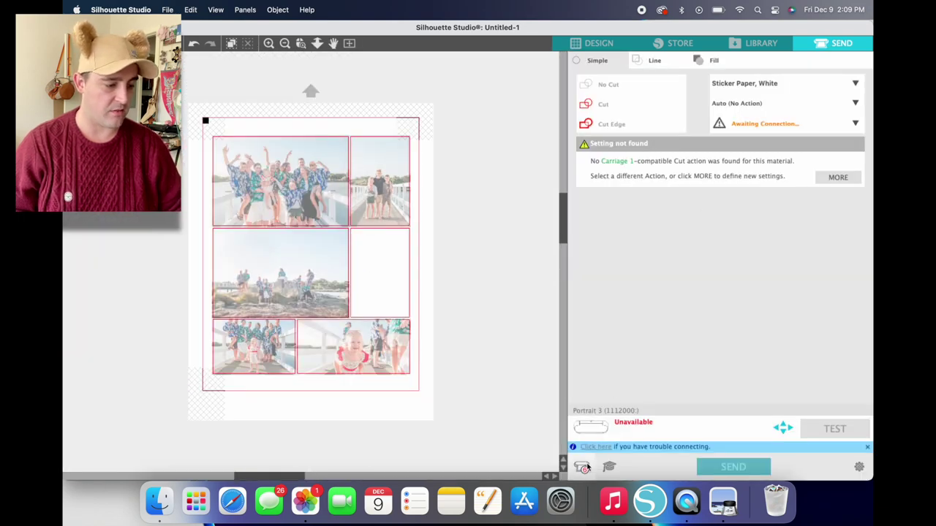
left_click(591, 427)
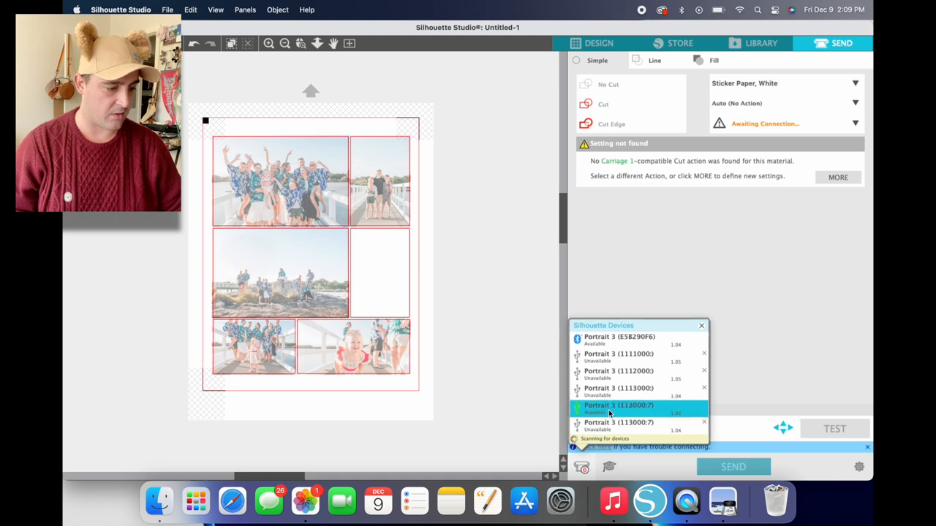
left_click(619, 405)
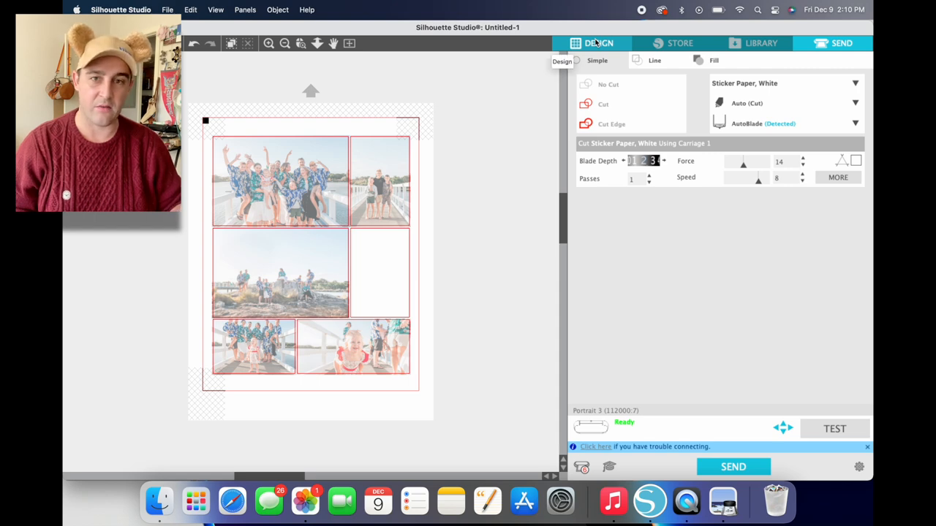
mouse_move(532, 80)
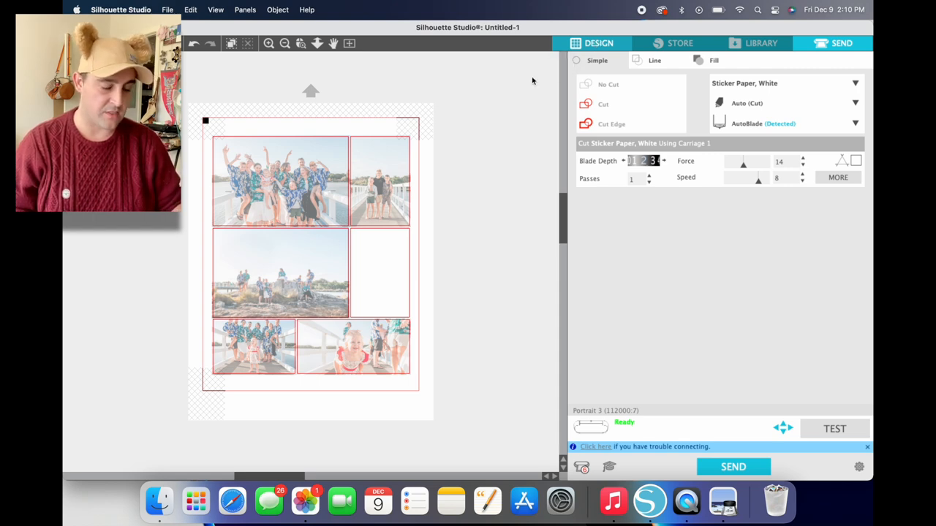
mouse_move(671, 138)
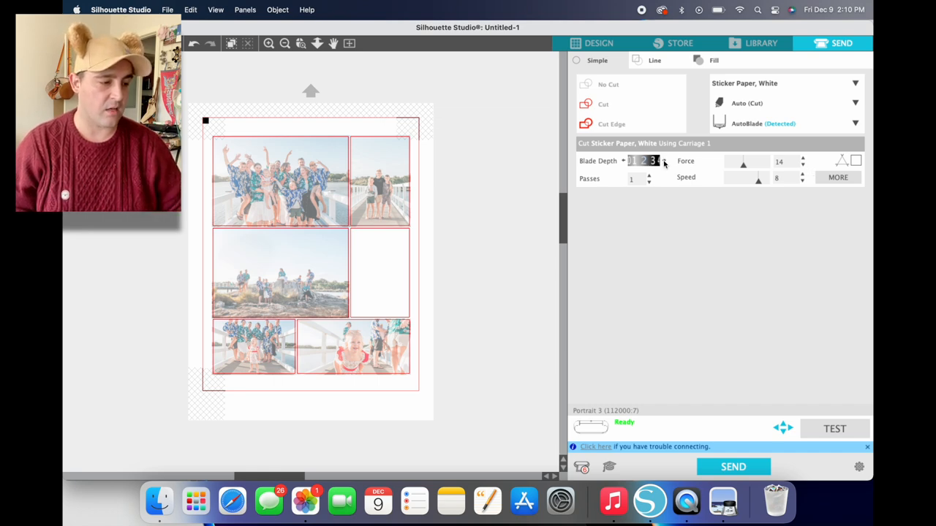
- Adjust the sticker paper cut settings: blade depth, force 11, speed 7
left_click(650, 161)
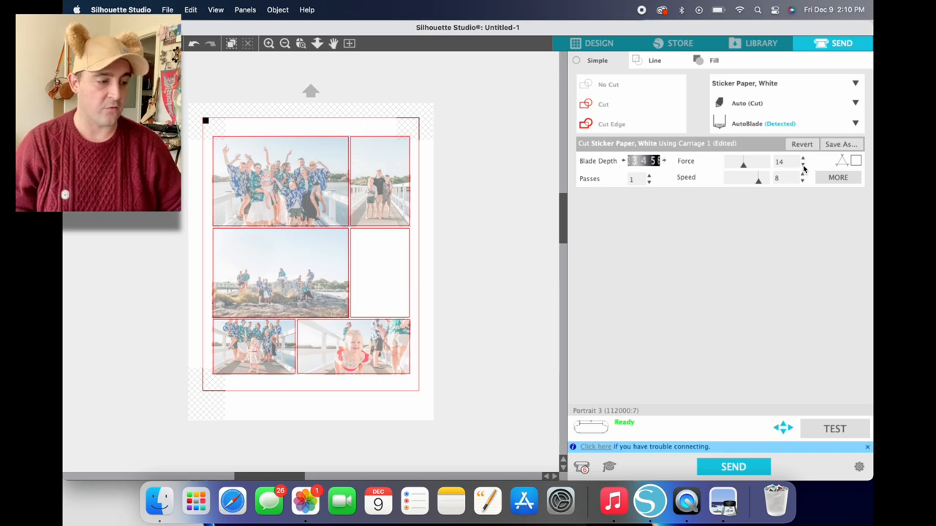
left_click(802, 164)
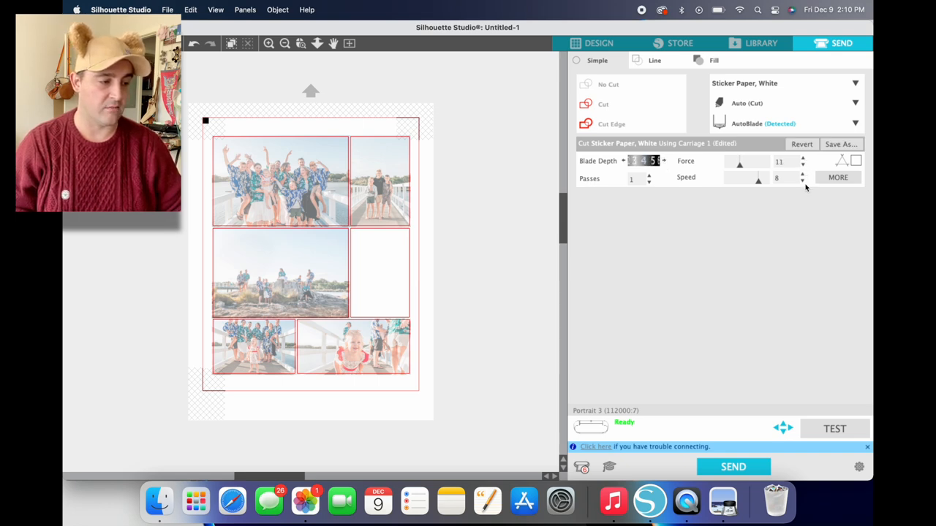
left_click(801, 182)
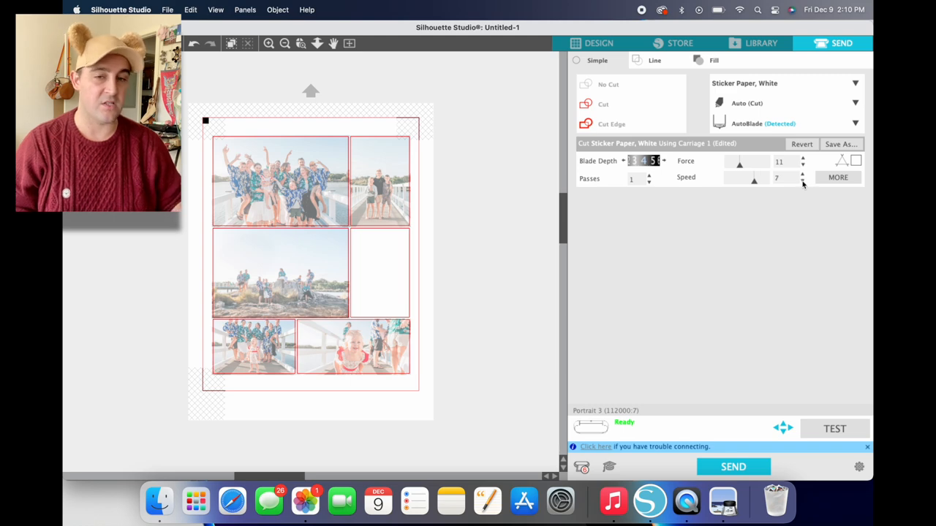